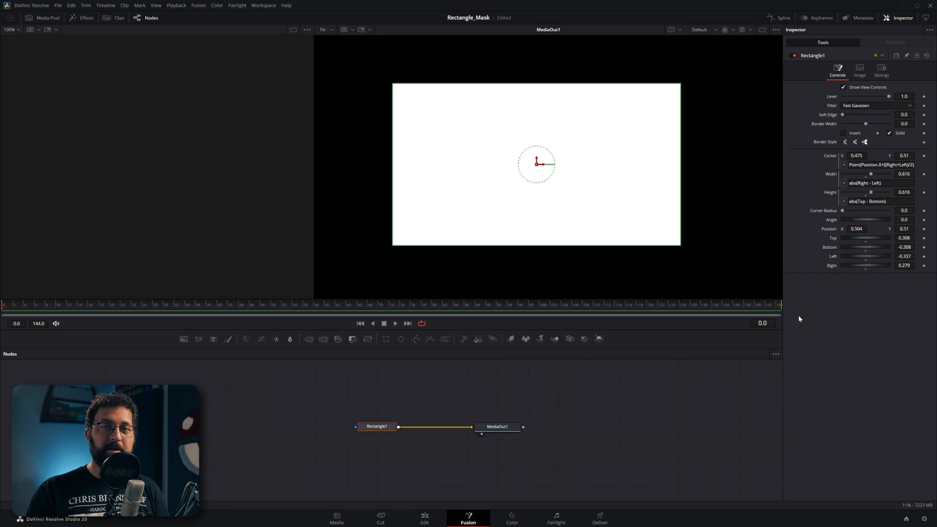
mouse_move(404, 401)
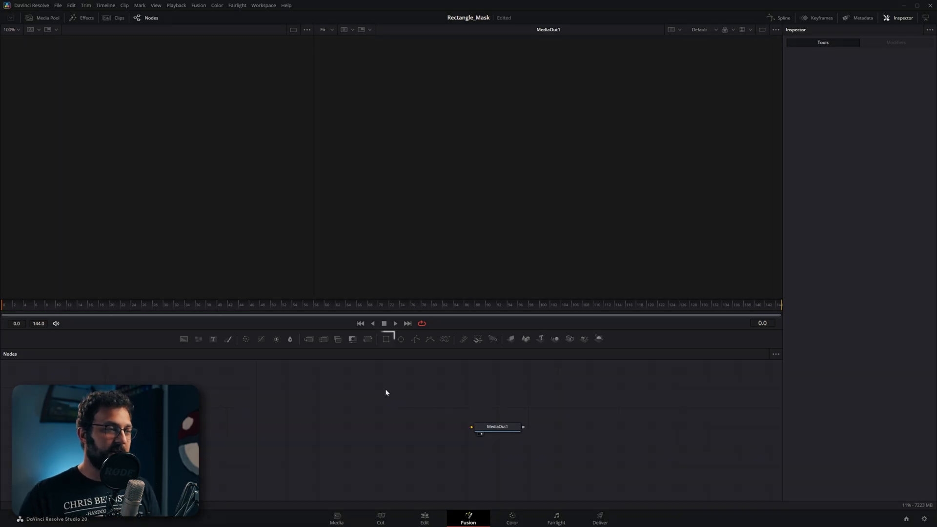
Step: Add a default Rectangle1 mask node feeding MediaOut1 from the toolbar
left_click(385, 338)
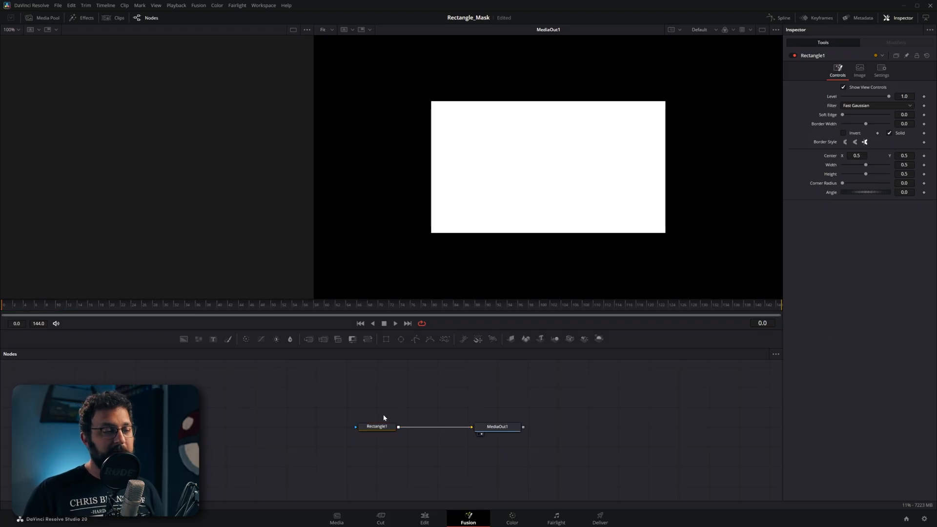
Step: Define a custom 'Position' Point control with OffsetControl input, CrosshairControl view, on the Controls page
right_click(376, 426)
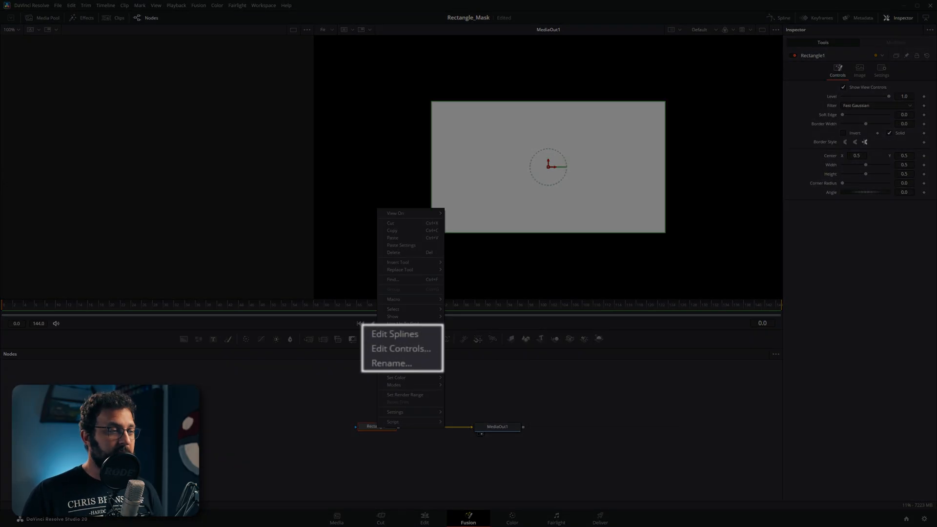
left_click(401, 348)
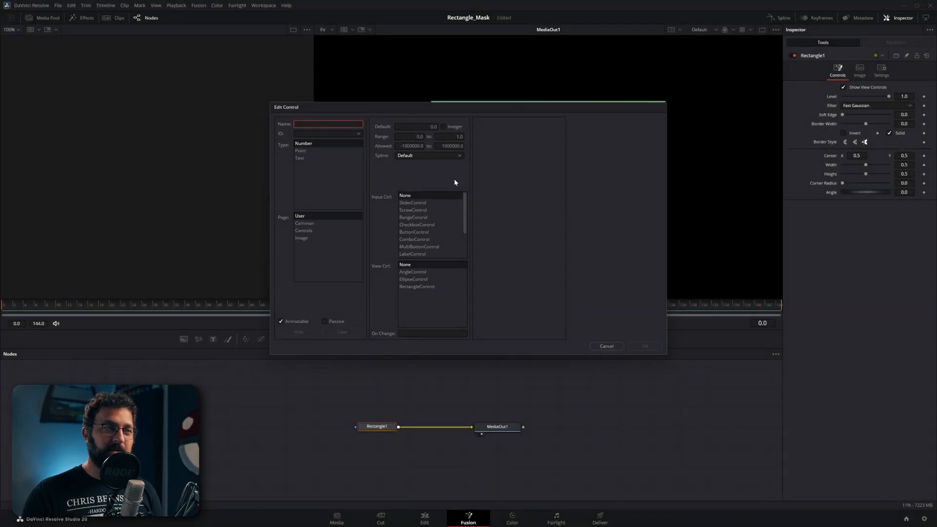
mouse_move(517, 242)
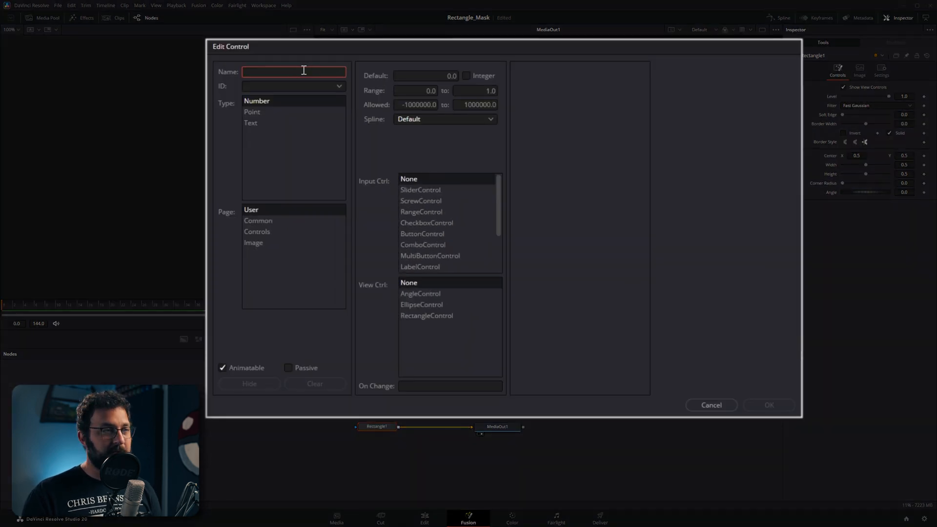
type("Po")
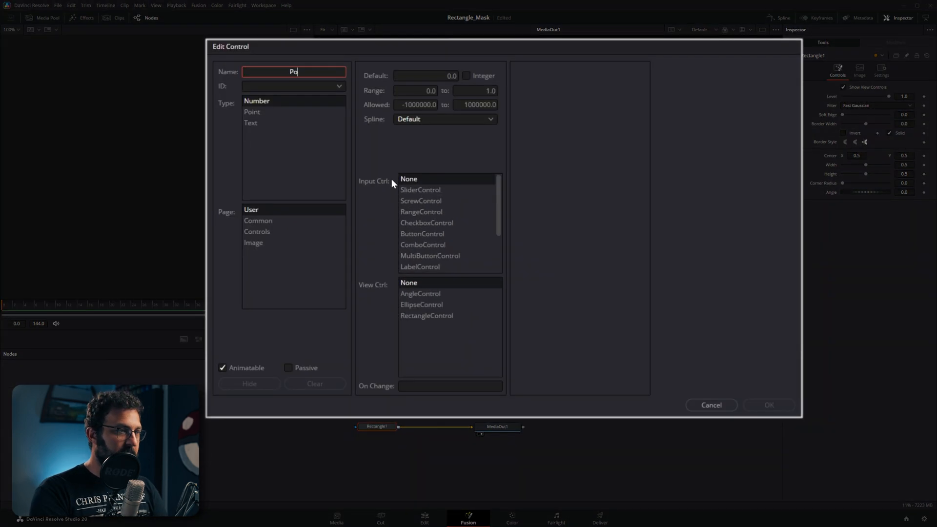
type("sition")
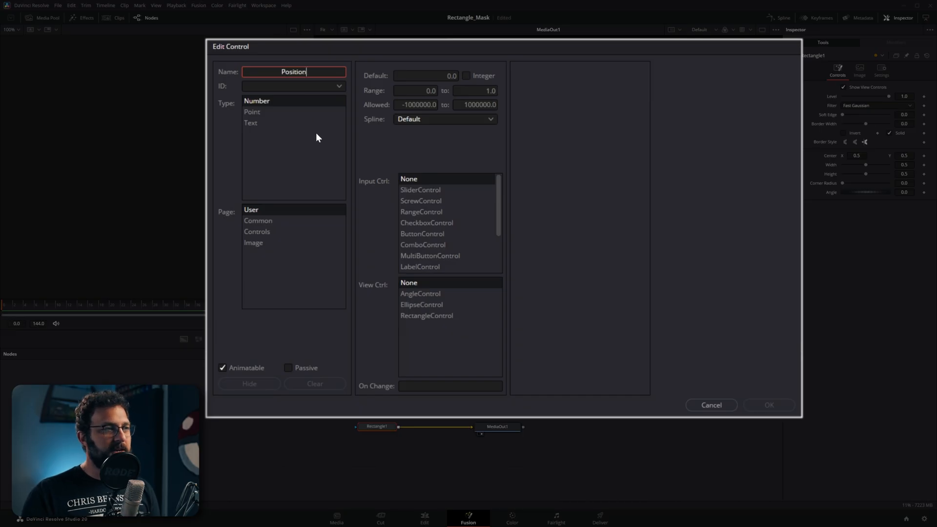
mouse_move(250, 117)
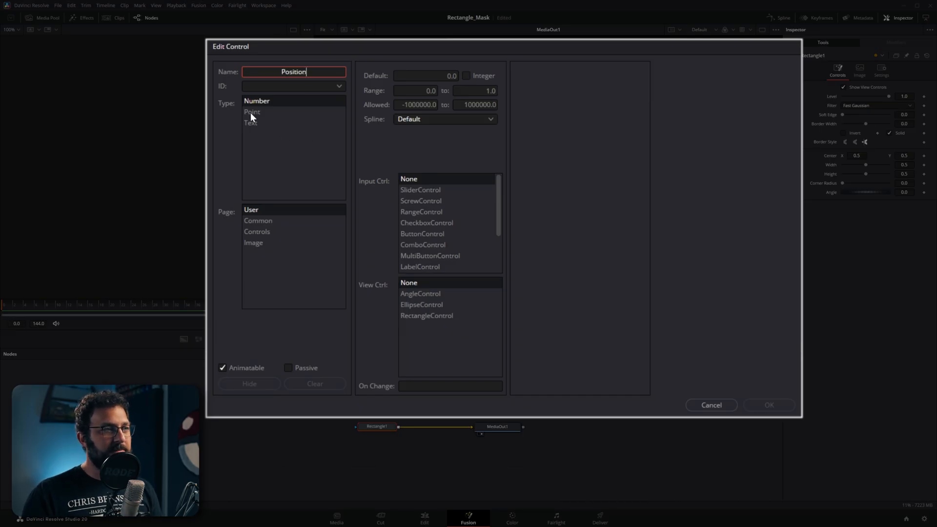
left_click(251, 111)
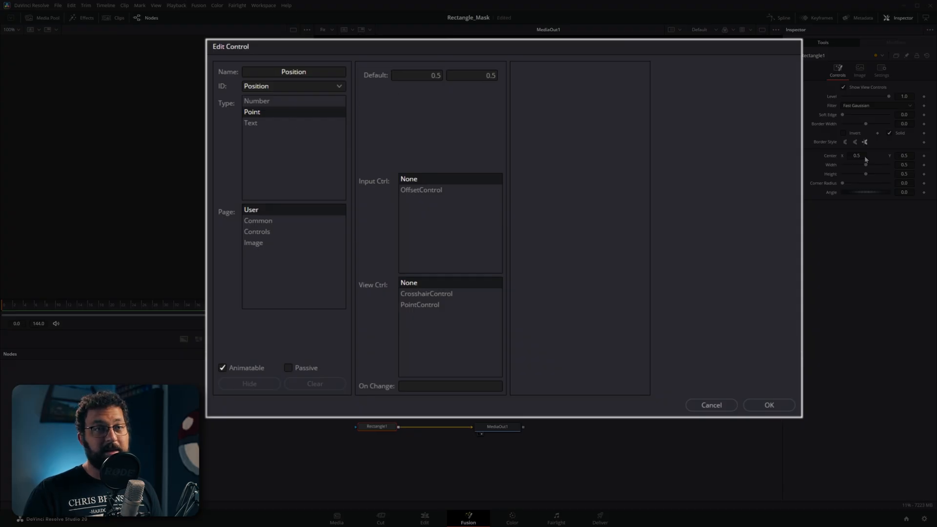
mouse_move(373, 195)
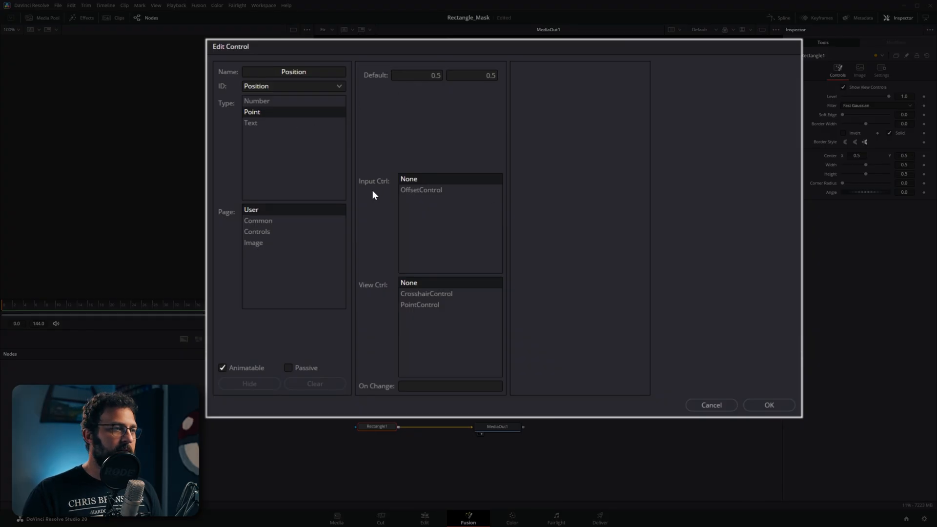
left_click(420, 190)
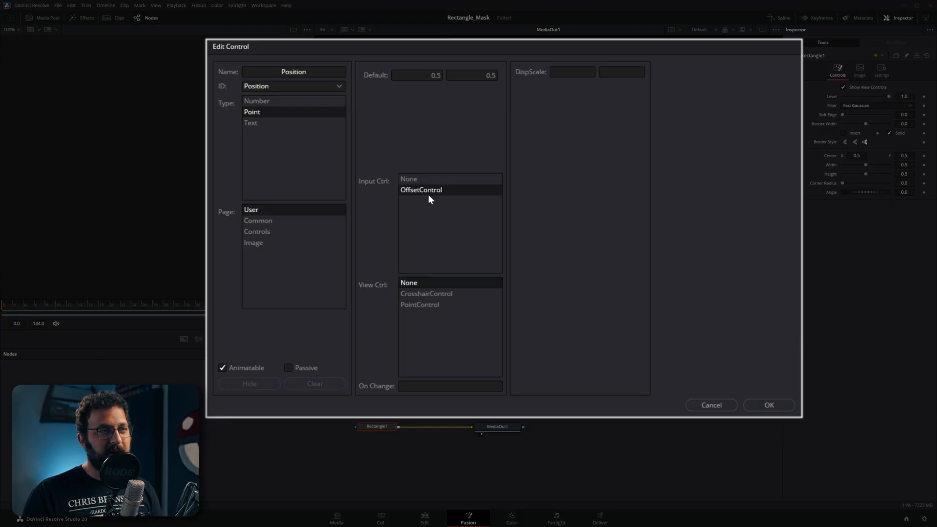
left_click(426, 293)
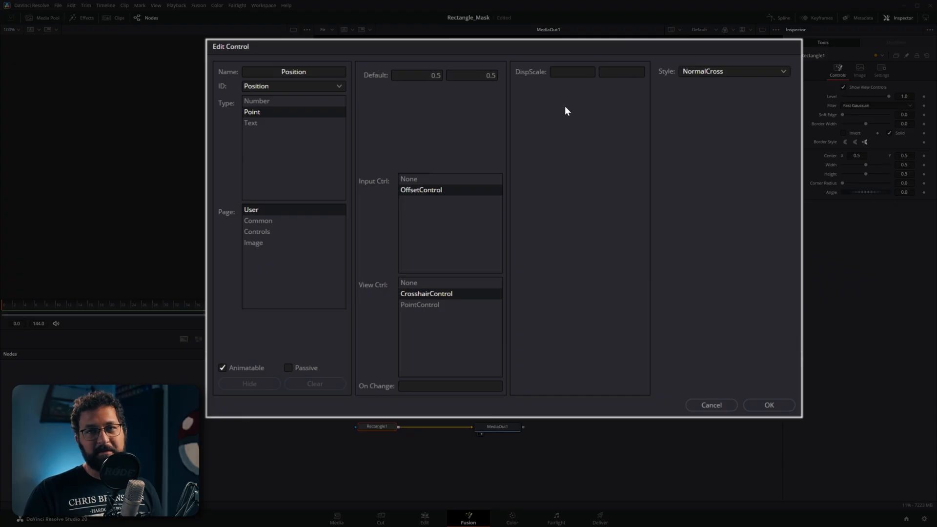
mouse_move(474, 218)
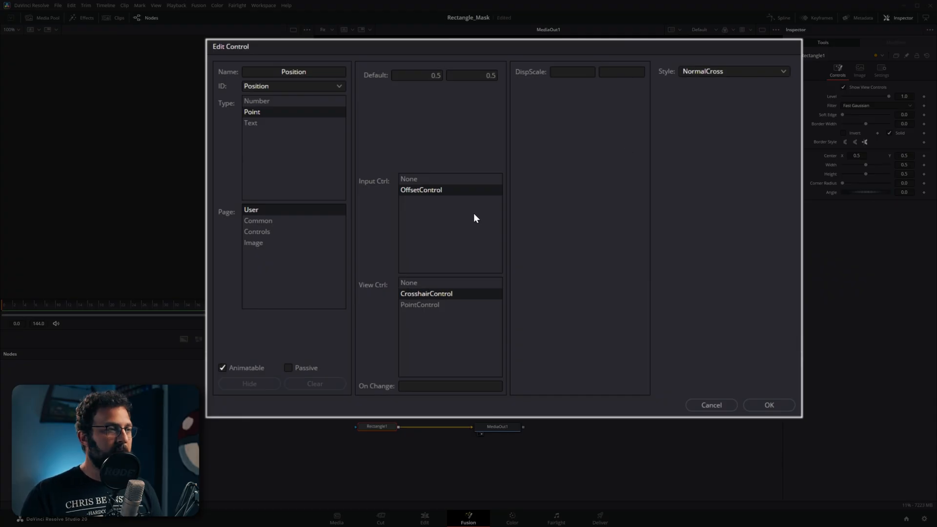
mouse_move(271, 236)
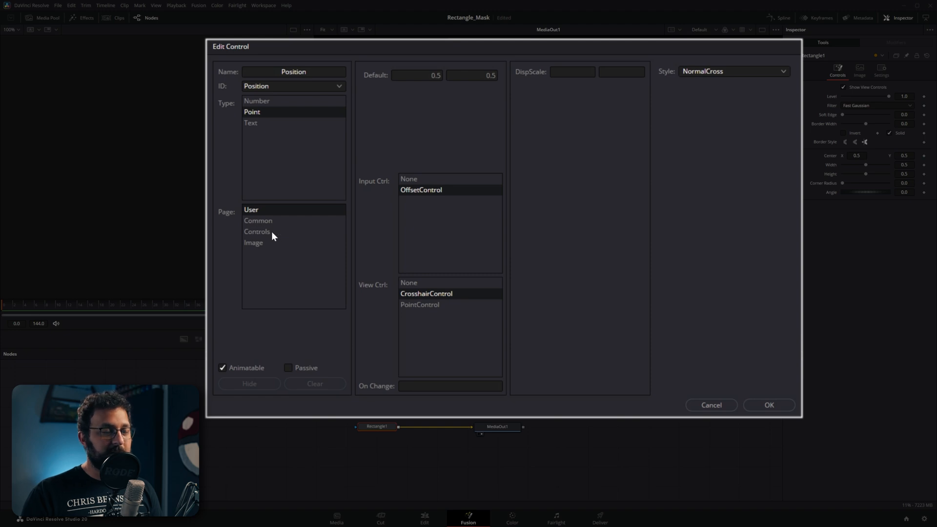
mouse_move(869, 83)
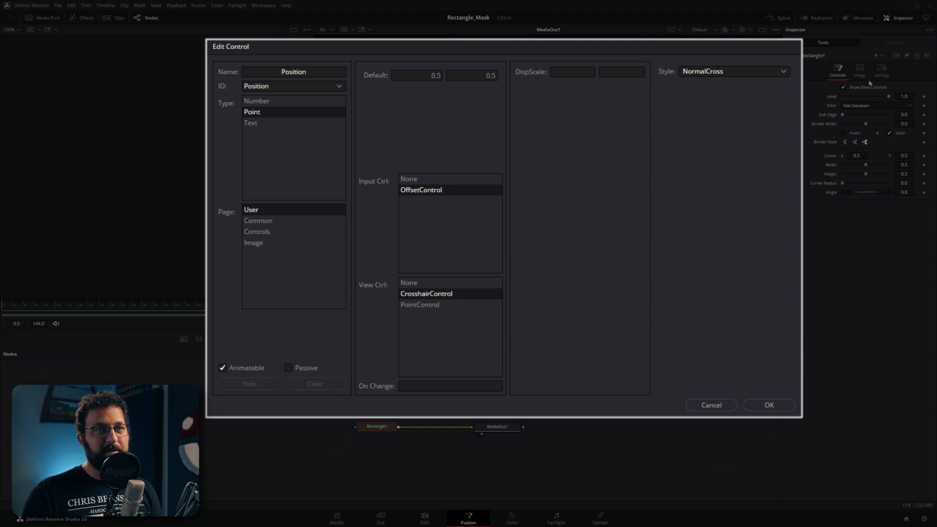
left_click(257, 231)
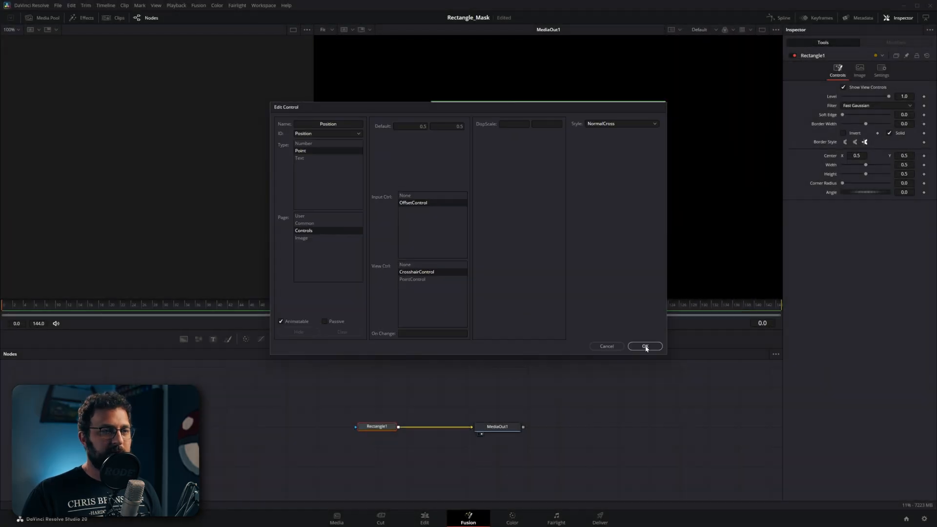
Step: Confirm Position, then define a 'Top' number control with ScrewControl on Controls page, default 0.25
left_click(645, 346)
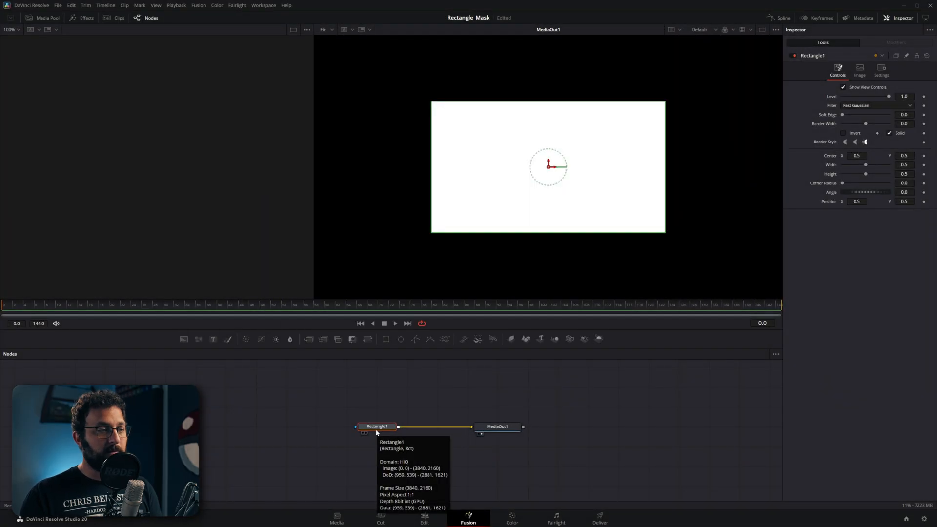
mouse_move(410, 352)
type("T")
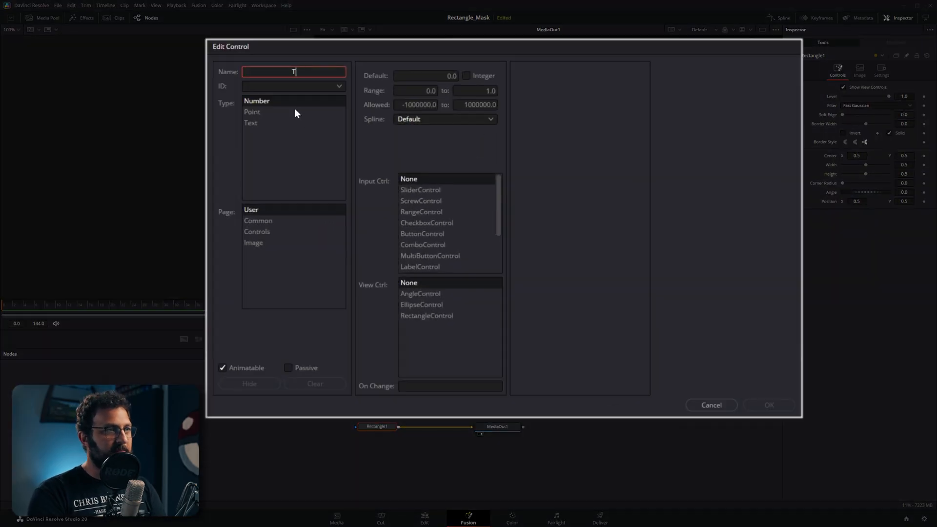
type("op")
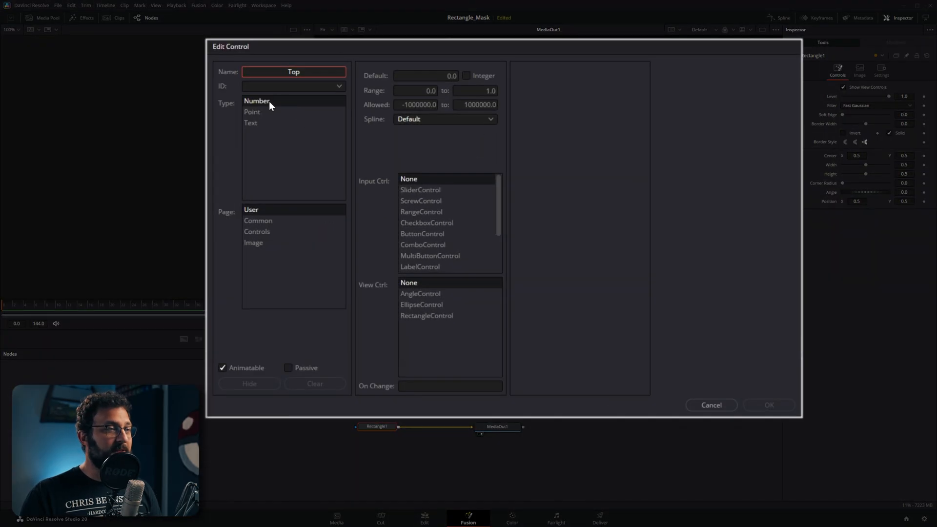
mouse_move(426, 216)
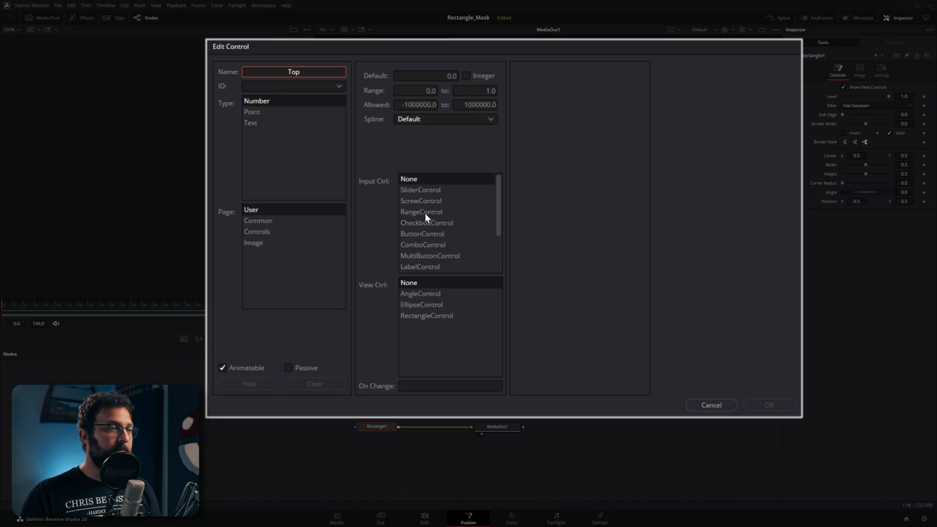
left_click(420, 200)
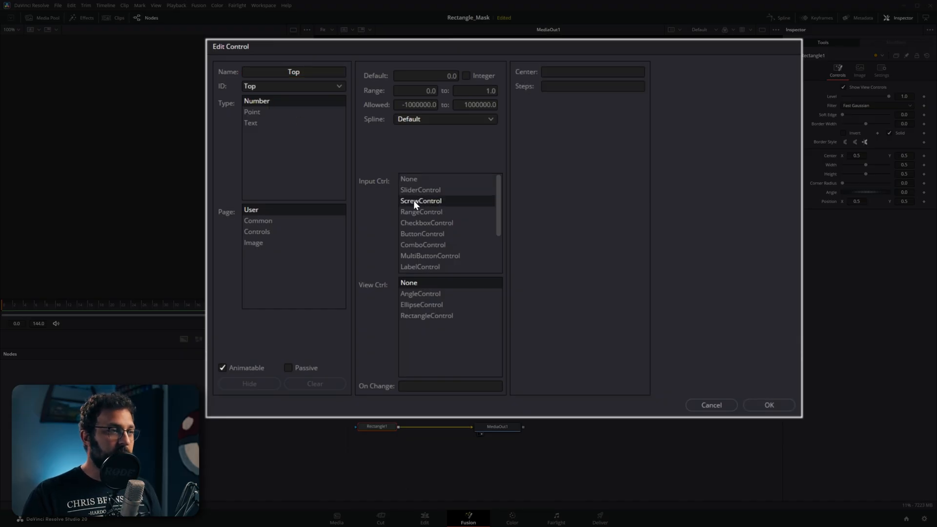
left_click(257, 231)
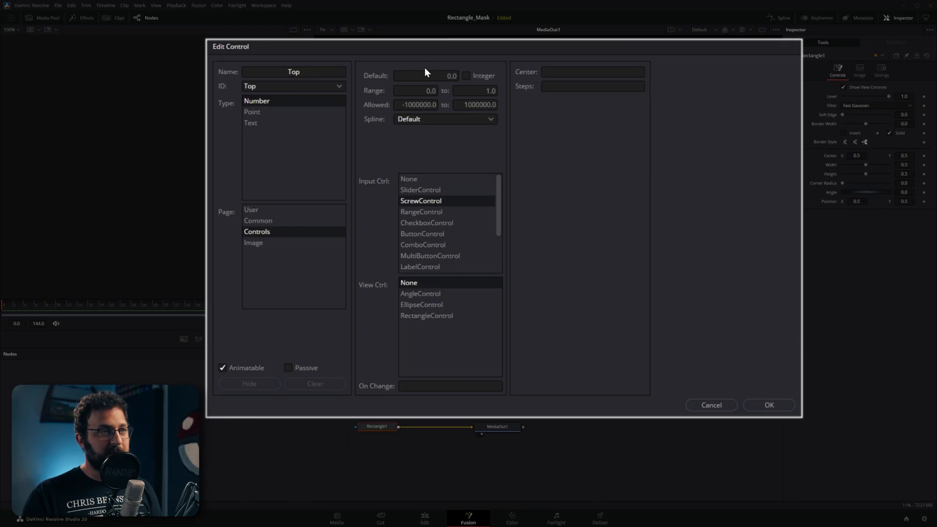
left_click(426, 75)
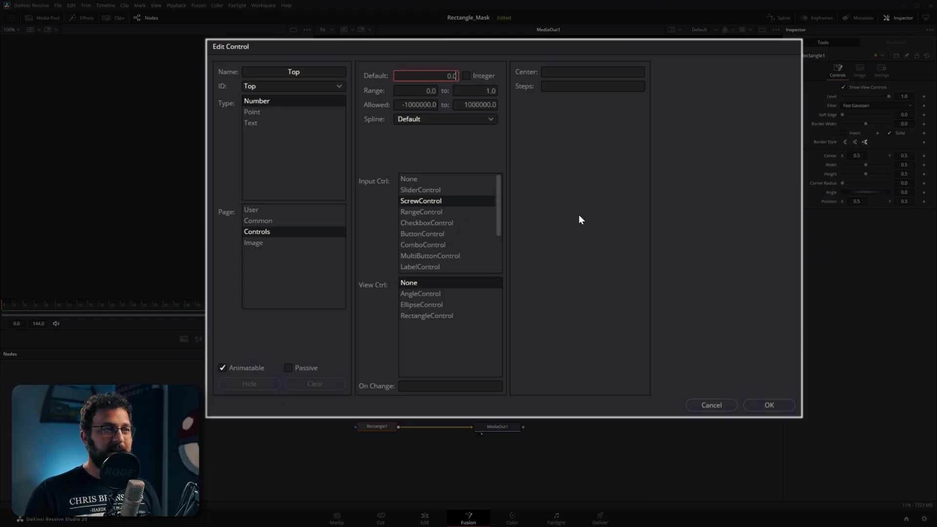
type(".25")
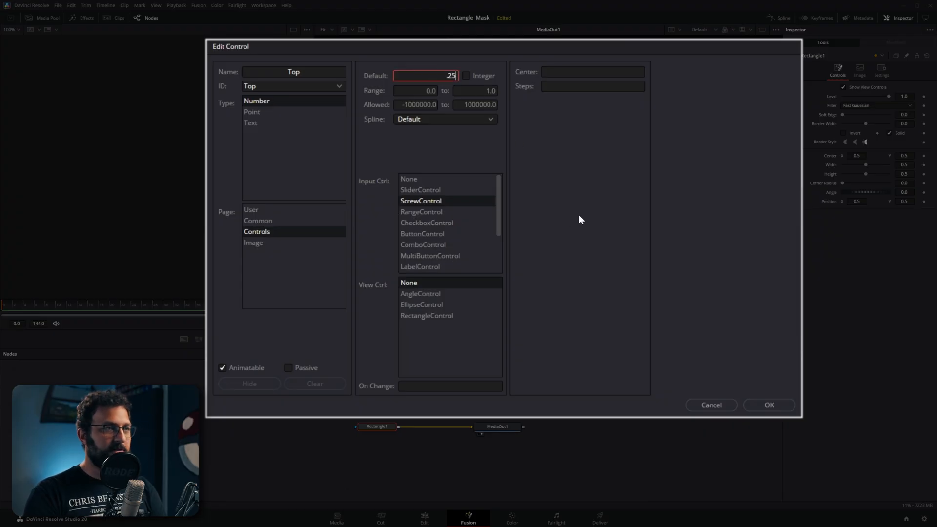
mouse_move(538, 211)
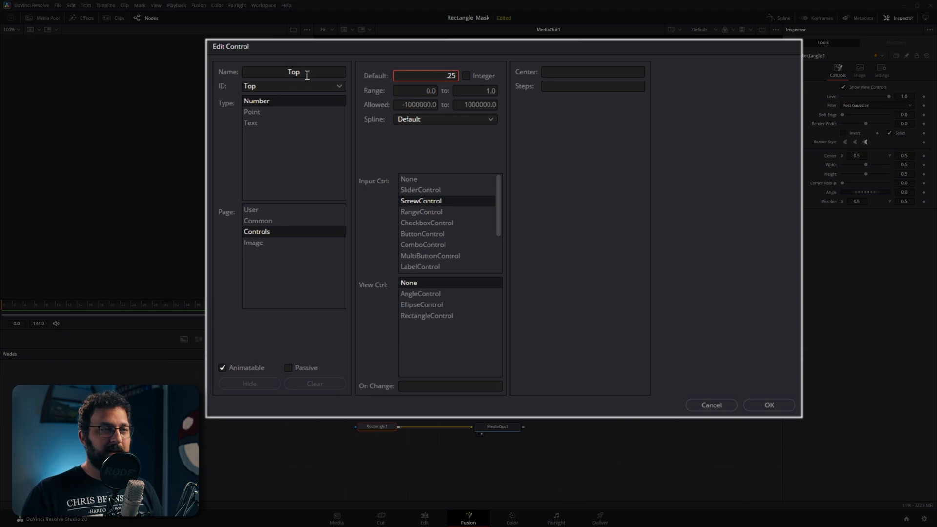
mouse_move(453, 87)
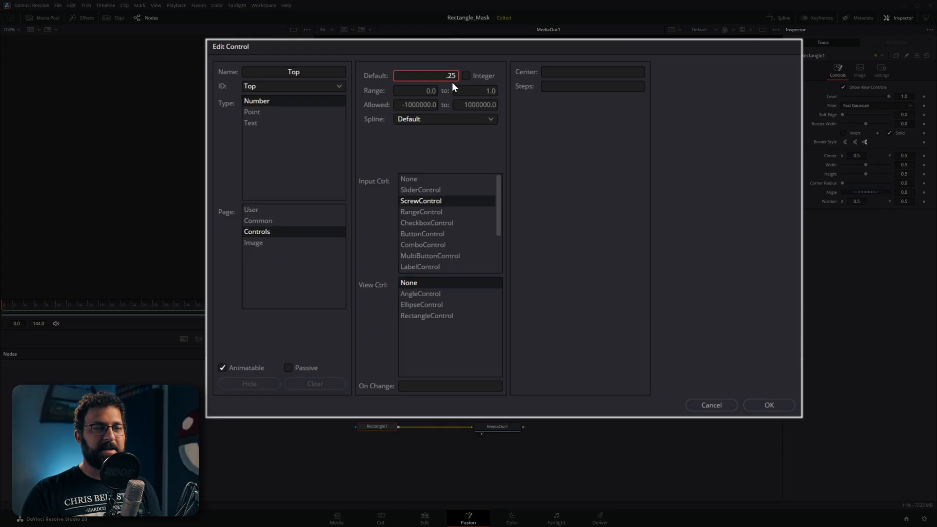
mouse_move(508, 178)
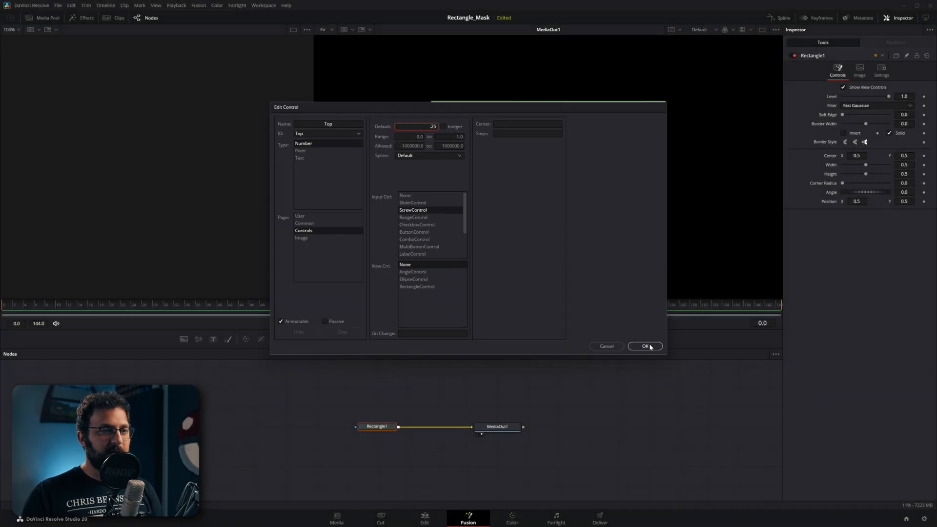
Step: Define a 'Bottom' number control with ScrewControl input on the Controls page
left_click(645, 346)
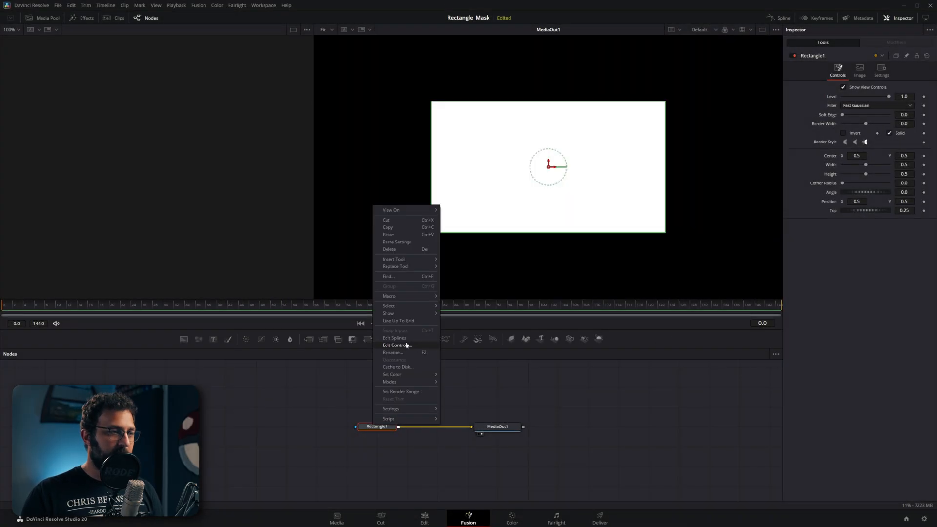
left_click(397, 345)
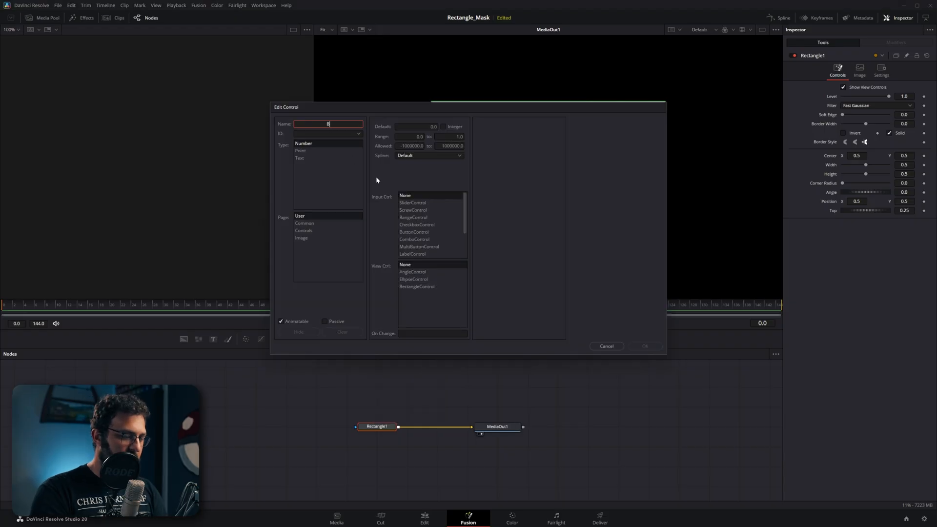
type("ottom")
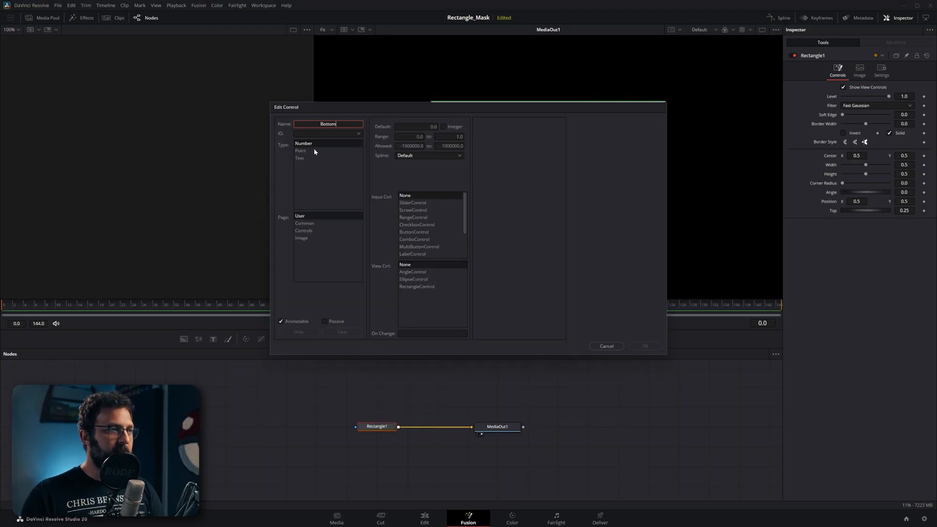
left_click(412, 210)
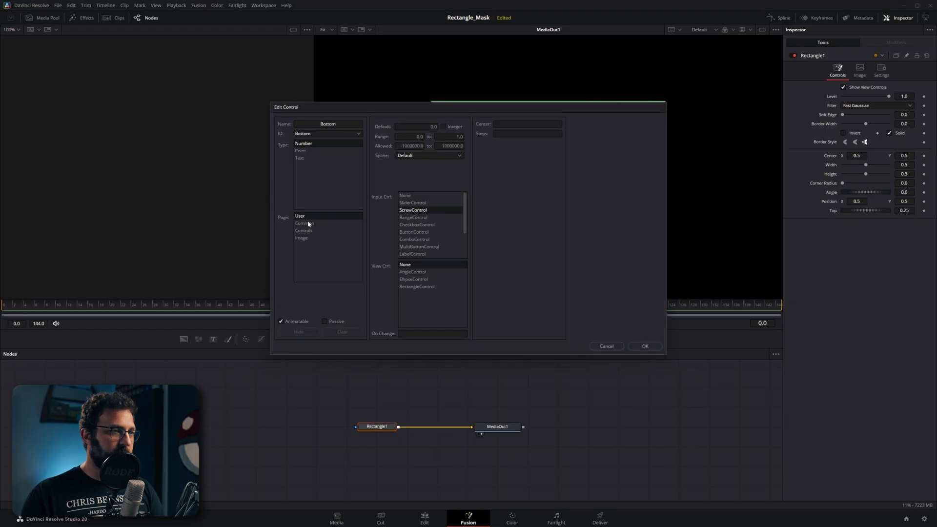
left_click(304, 231)
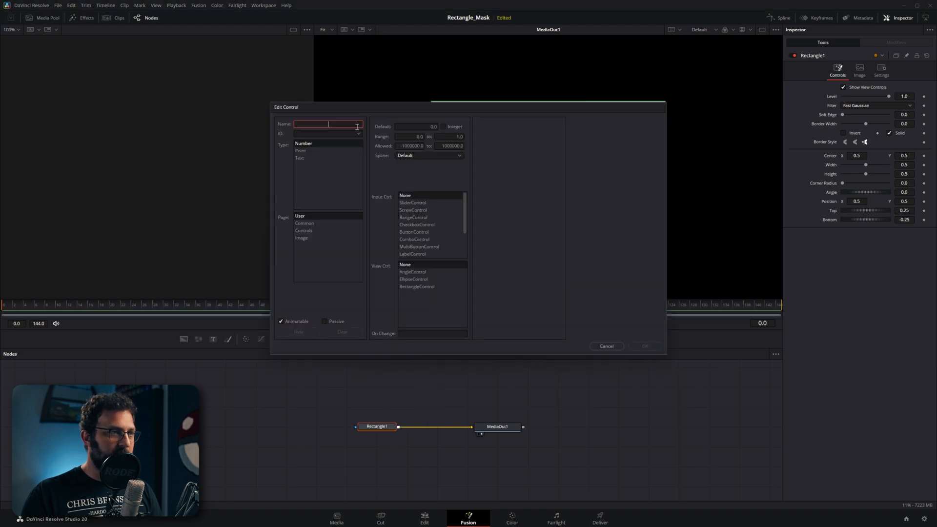
Step: Define a 'Left' number control defaulting to -0.25 with ScrewControl on the Controls page
type("Left")
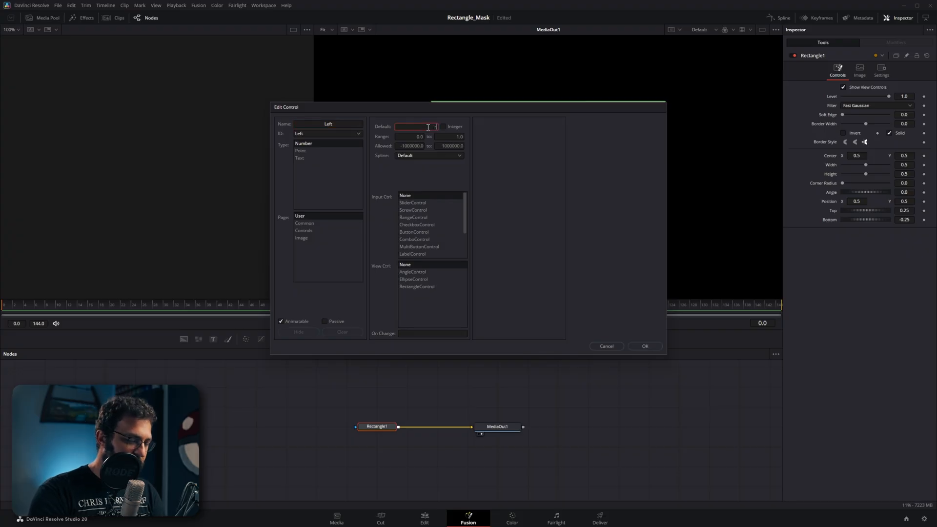
type("25")
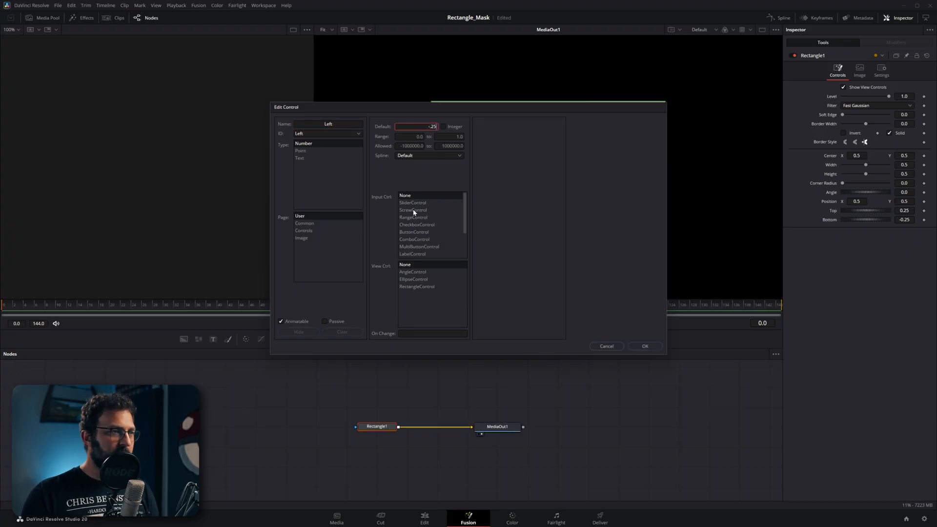
left_click(412, 210)
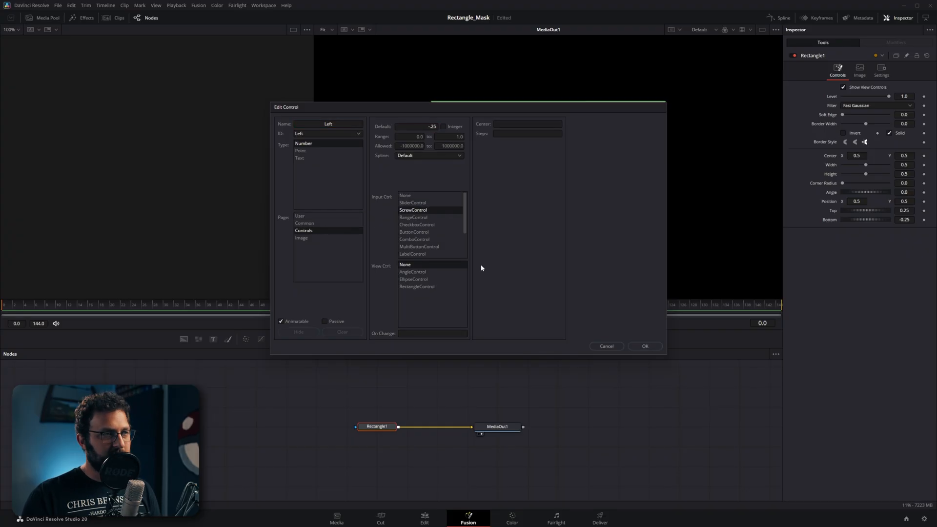
right_click(376, 426)
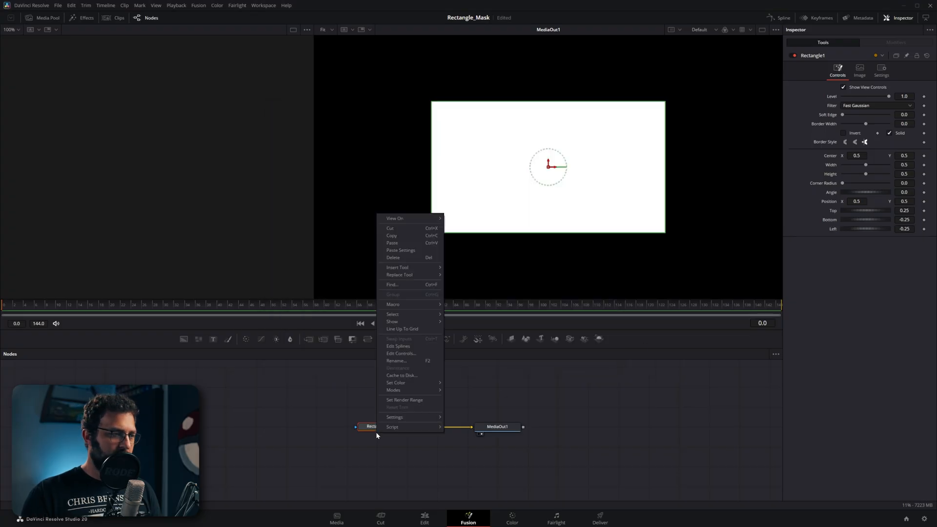
Step: Define a 'Right' number control with ScrewControl on the Controls page, default 0.25, and confirm
left_click(401, 353)
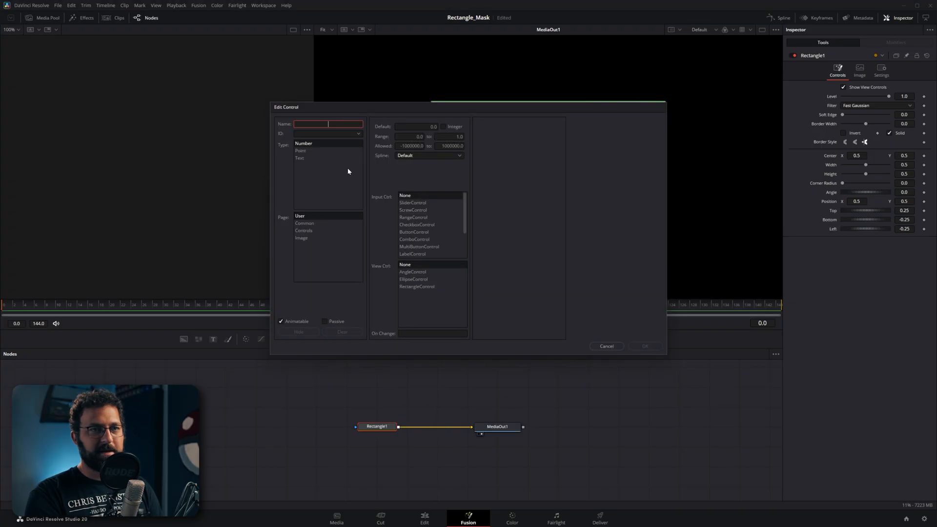
type("Right")
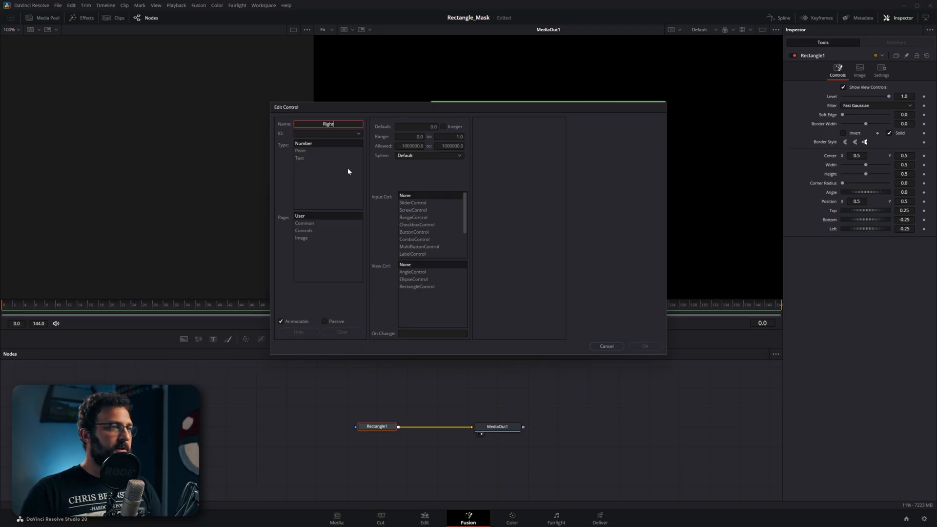
left_click(412, 210)
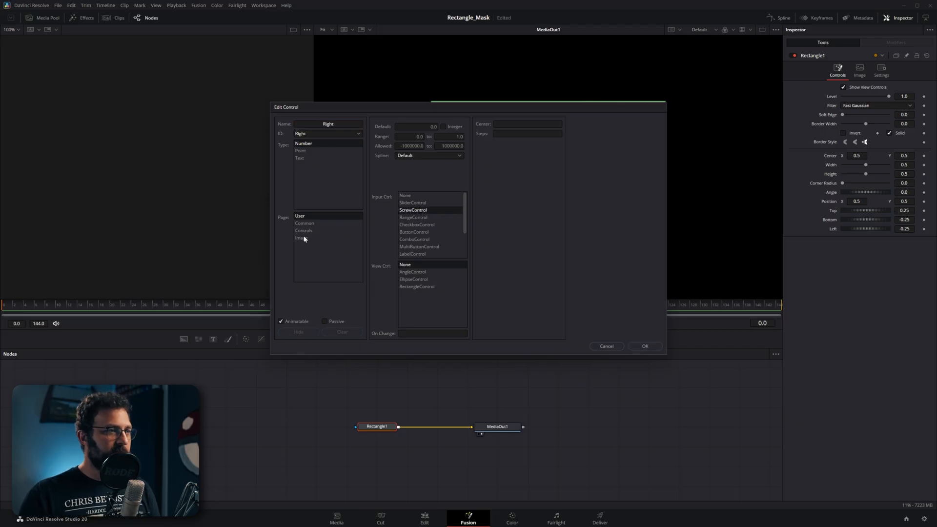
left_click(304, 230)
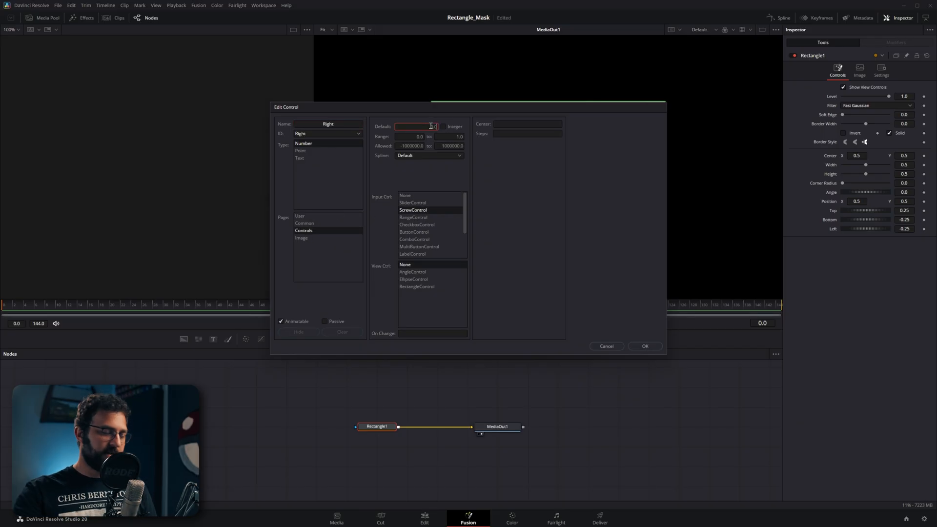
type(".25")
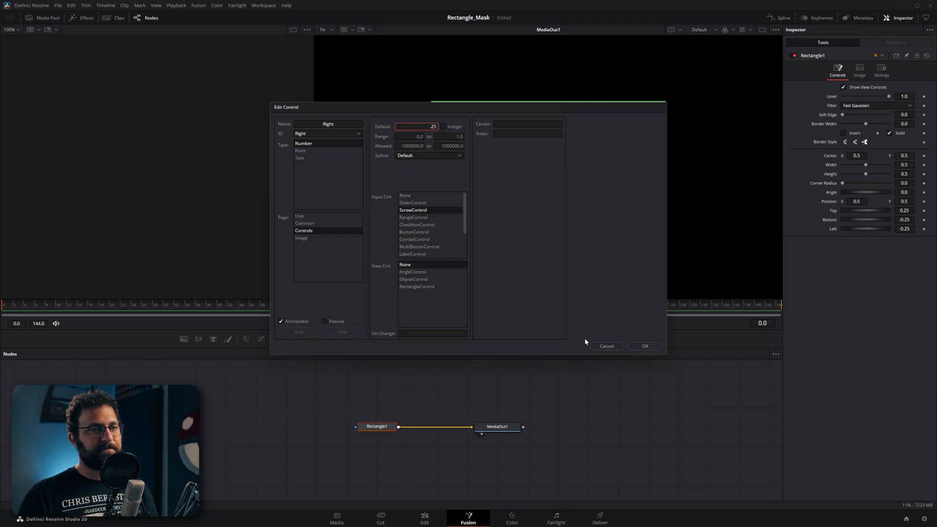
left_click(644, 346)
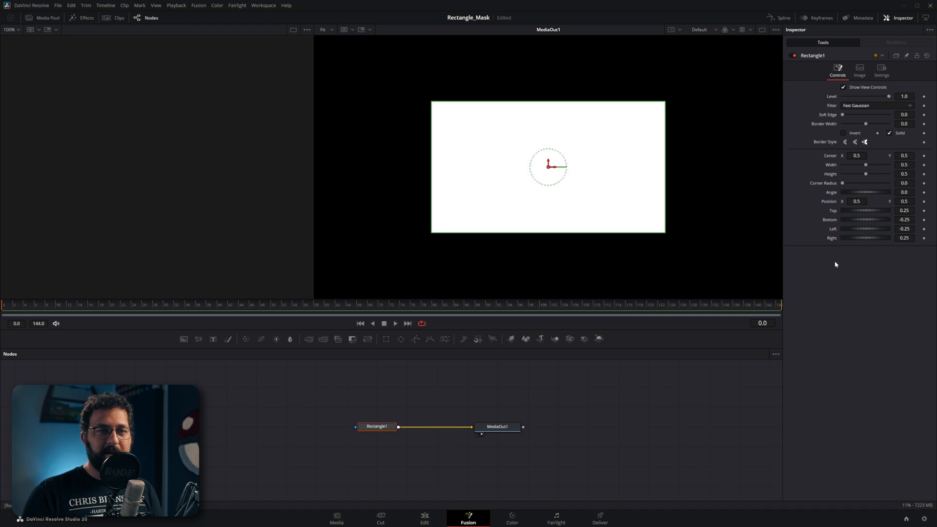
mouse_move(836, 194)
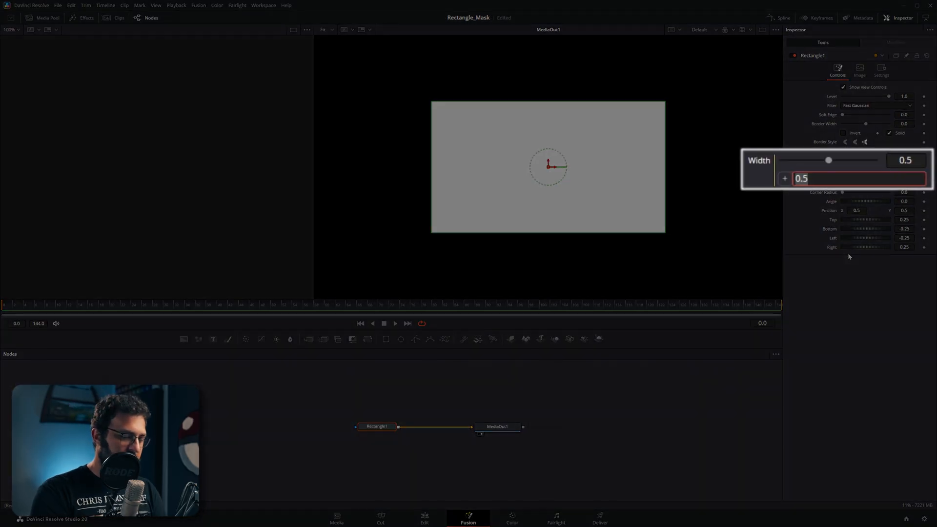
Step: Set Rectangle1's Width expression to abs(Right - Left) and commit it
type("Right - Left")
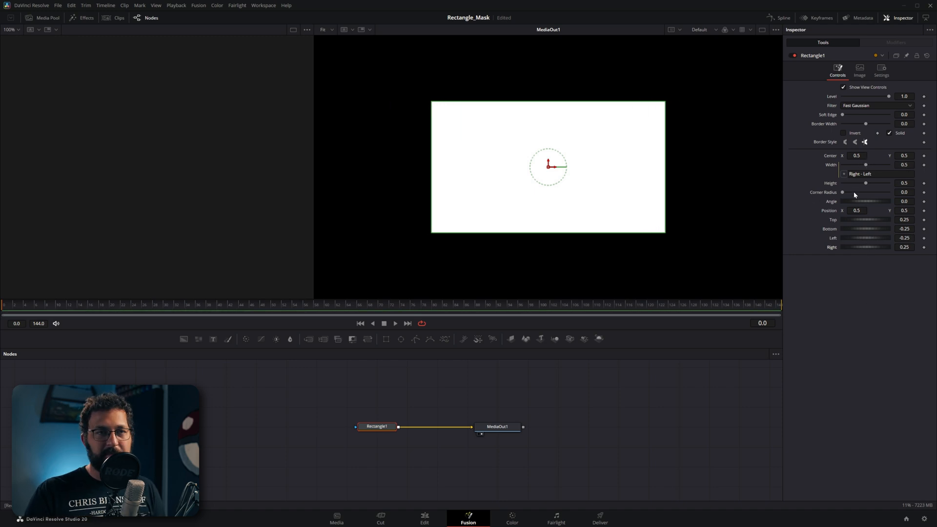
mouse_move(853, 174)
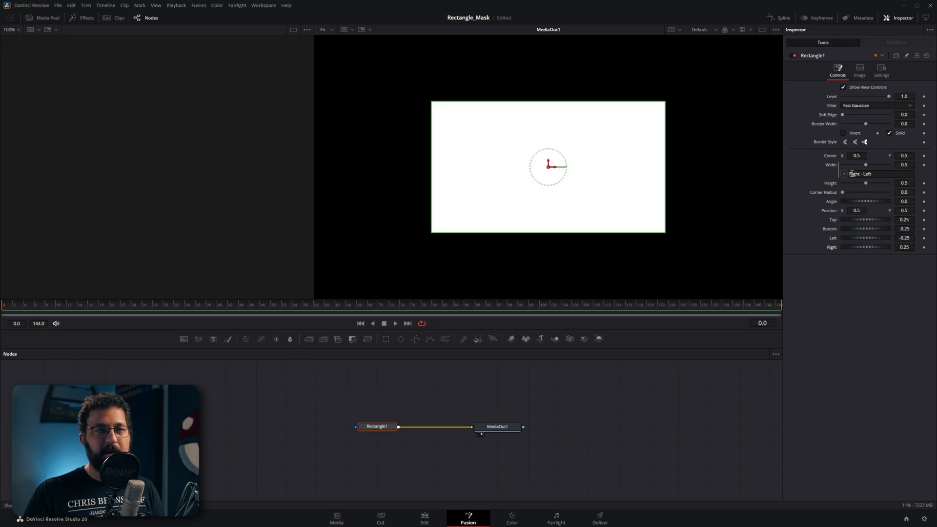
mouse_move(866, 239)
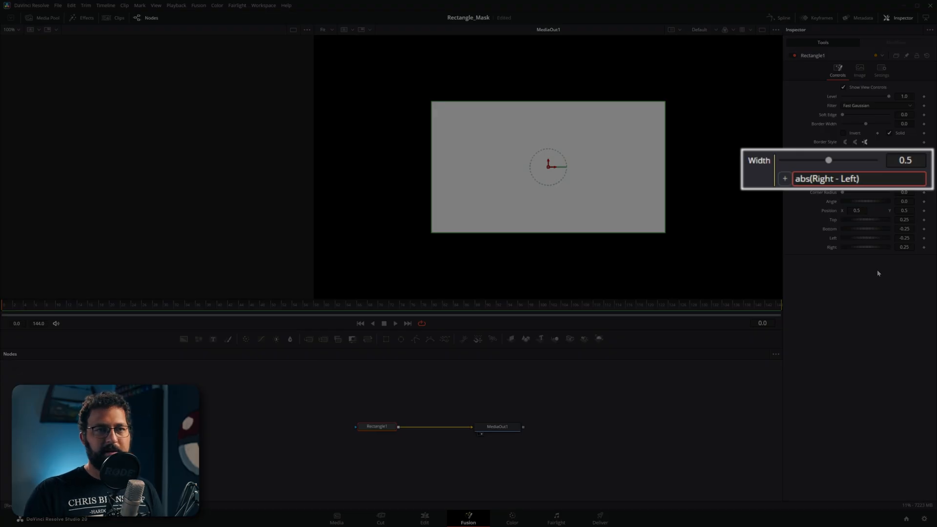
key("Return")
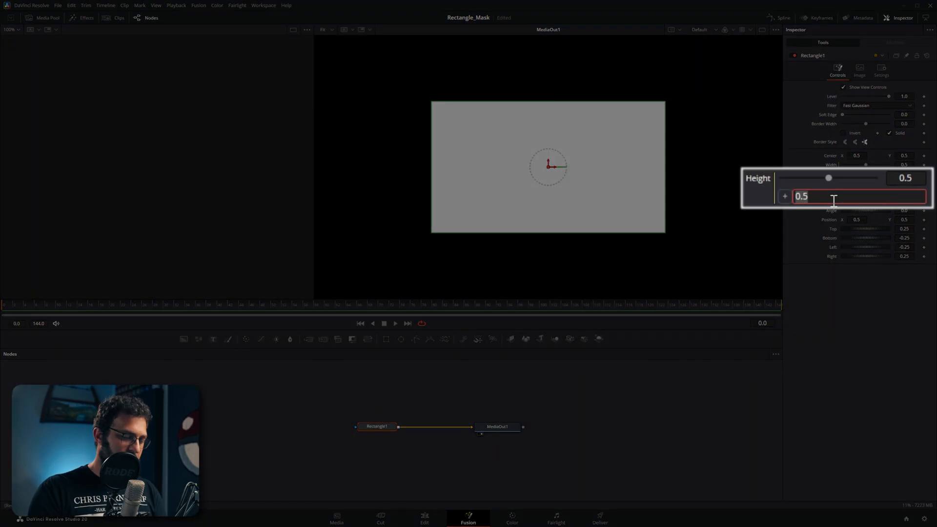
Step: Enter the Height expression abs(Top - Bottom)
type("abs(")
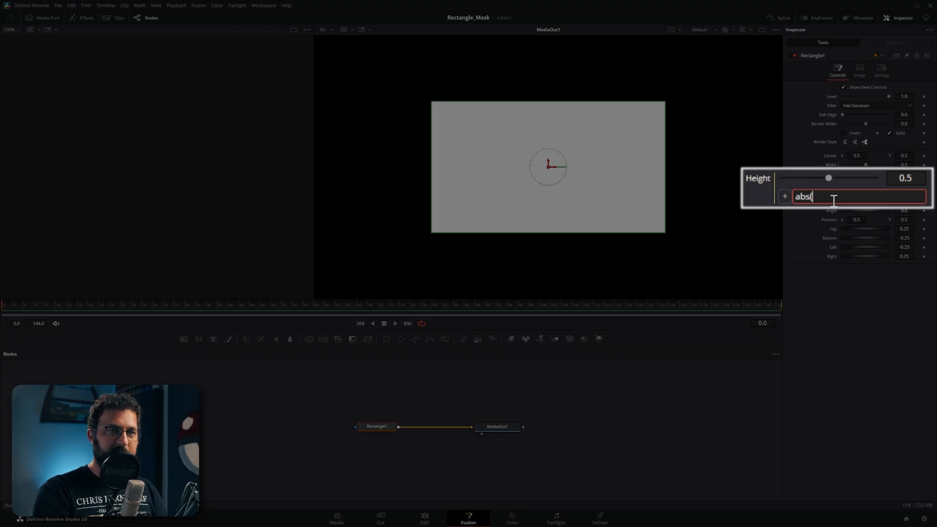
type("Top")
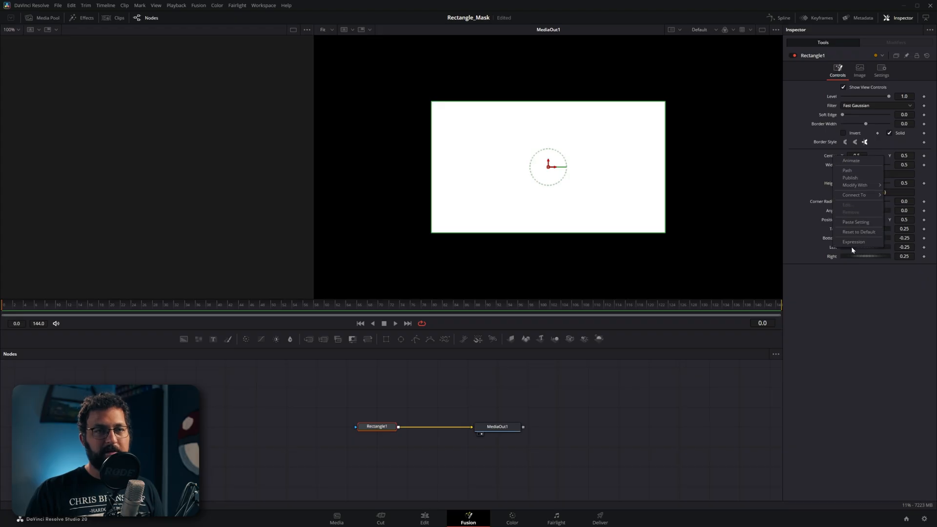
Step: Give Center the expression Point(0.25, 0.75), placing the rectangle in the upper left
left_click(853, 242)
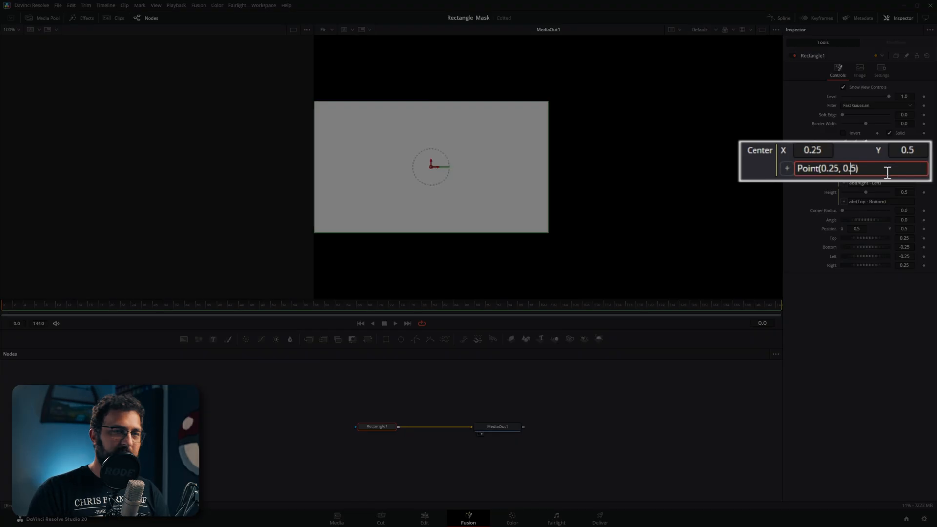
type("0.75")
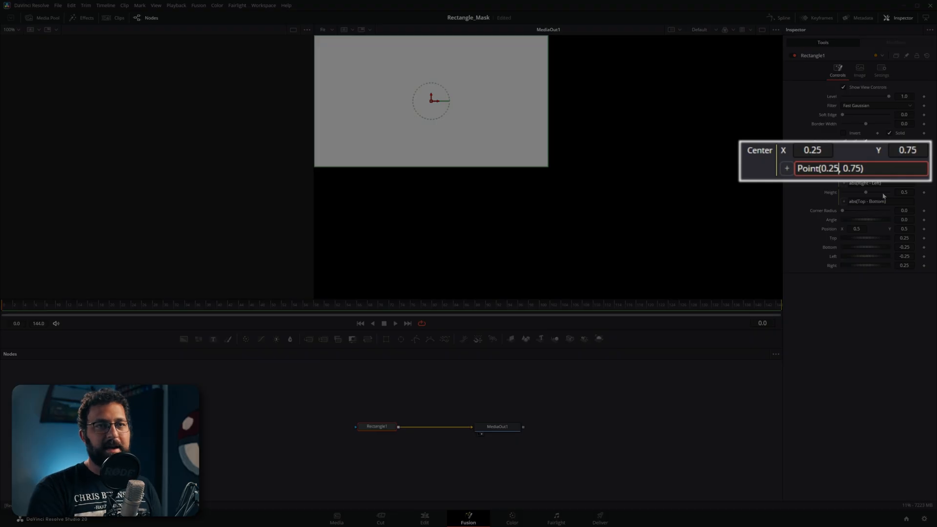
key("Backspace")
type("Position")
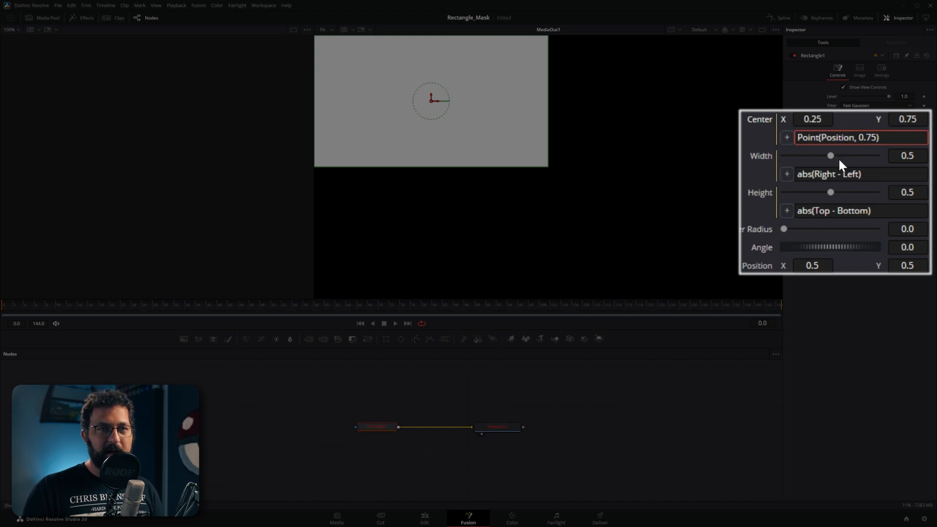
mouse_move(794, 268)
type("25")
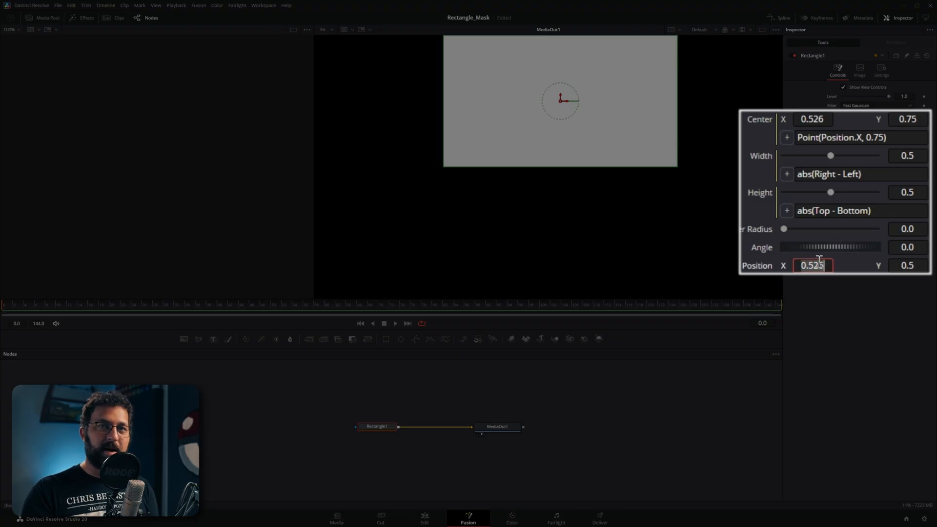
Step: Edit the Center expression's X to Position.X+(Left+Right)/2
key("Return")
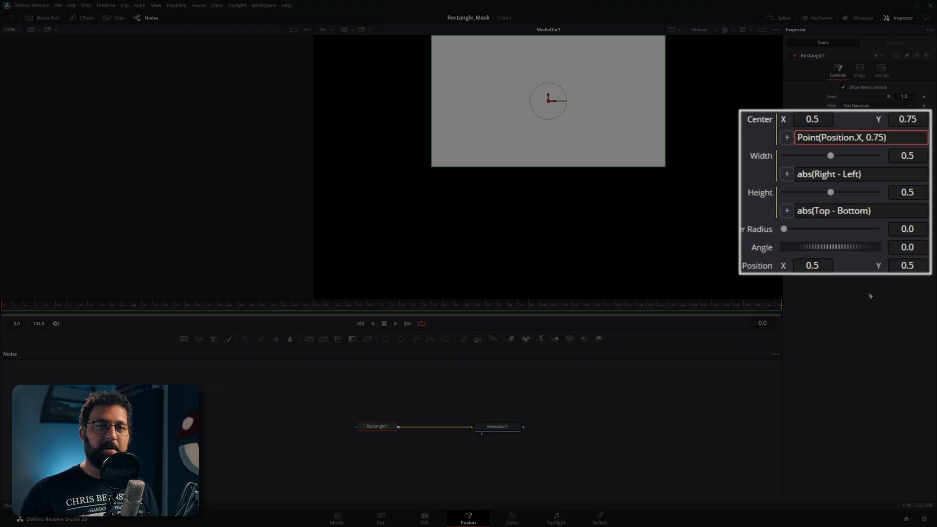
mouse_move(817, 178)
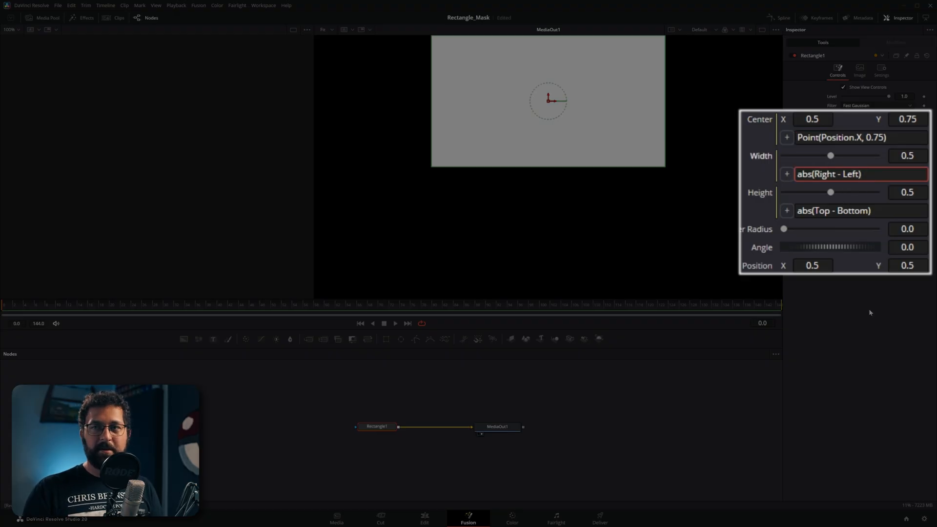
left_click(861, 138)
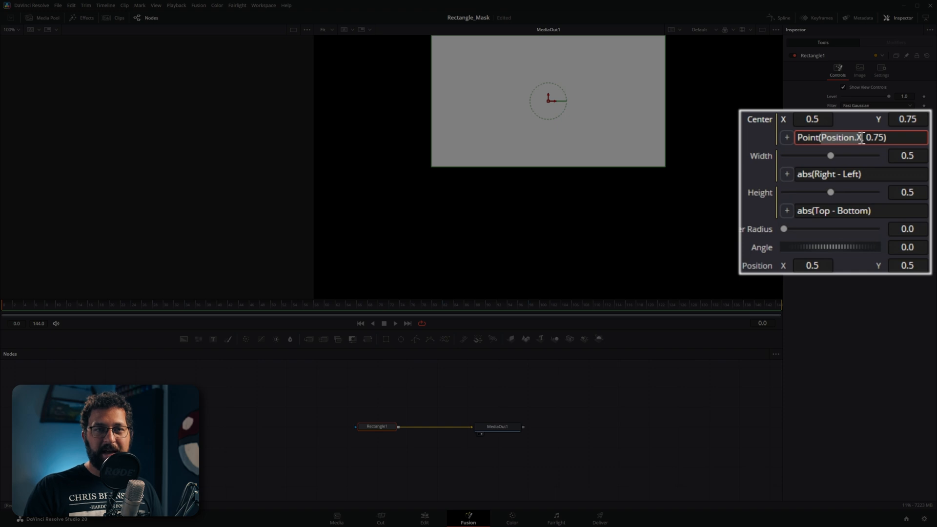
mouse_move(876, 364)
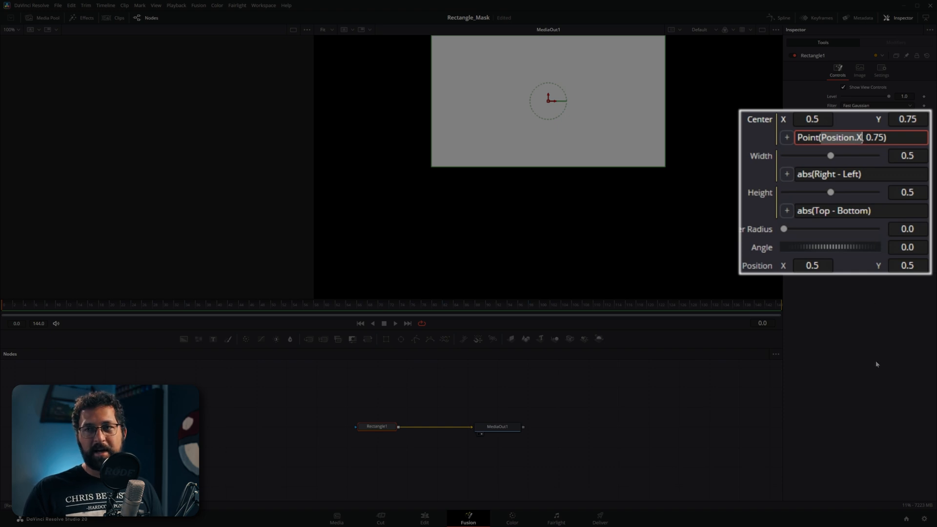
mouse_move(845, 337)
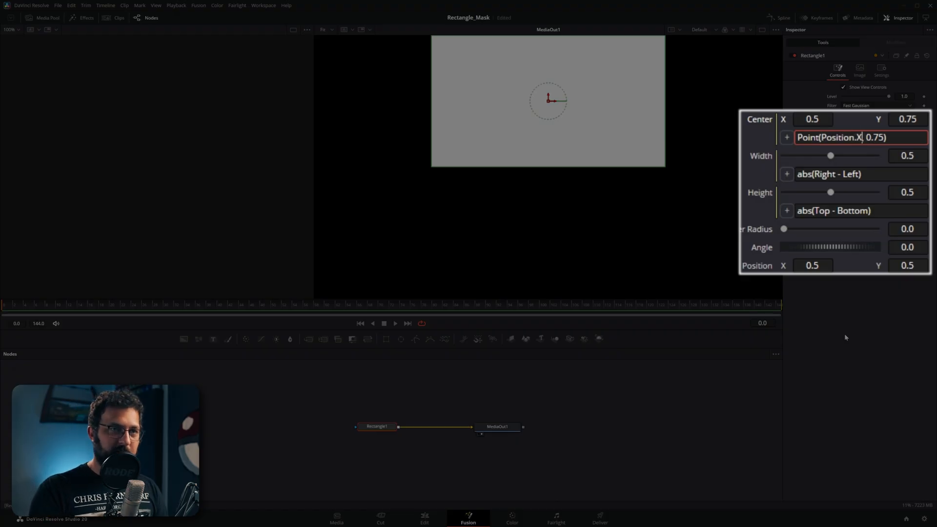
type("+(")
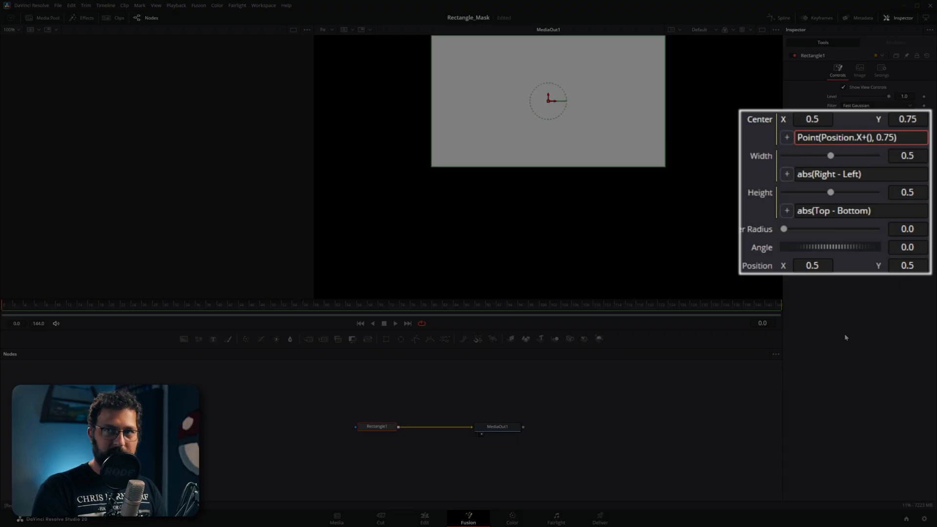
type("Left+")
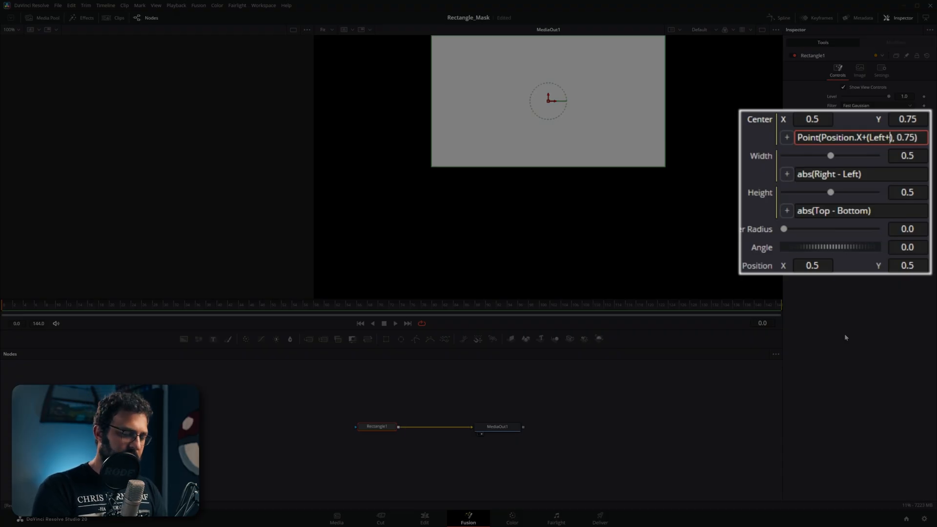
type("Right")
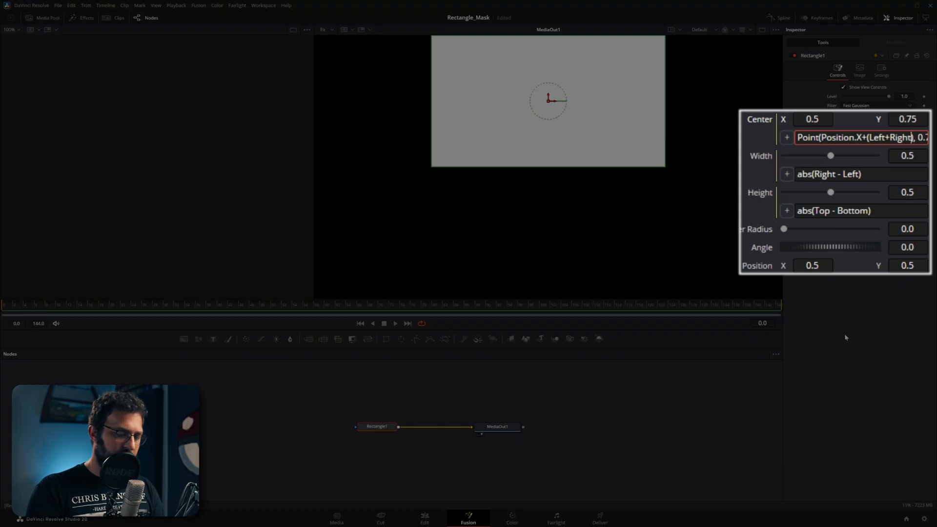
type("/2)")
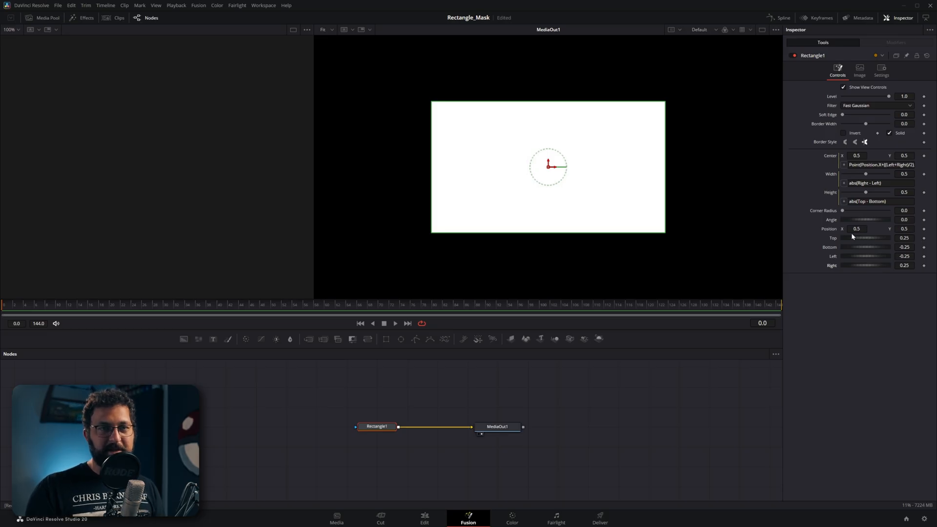
mouse_move(812, 337)
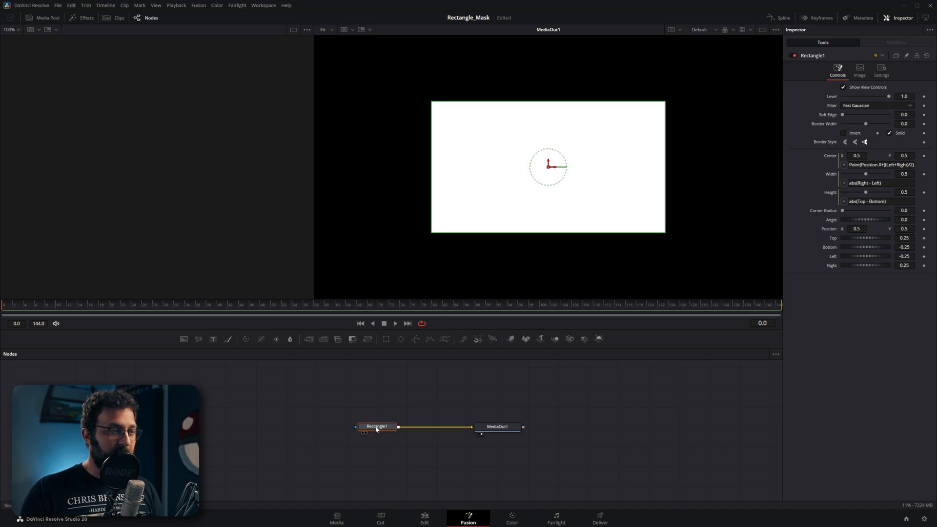
Step: Pull Rectangle1's Top to 0.228 and Bottom to -0.228 so Height reads 0.456
right_click(377, 426)
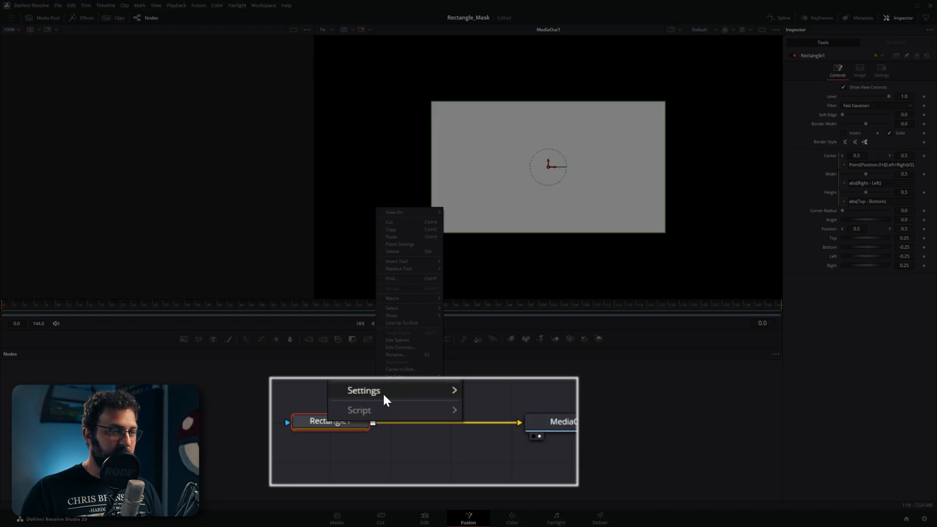
left_click(487, 453)
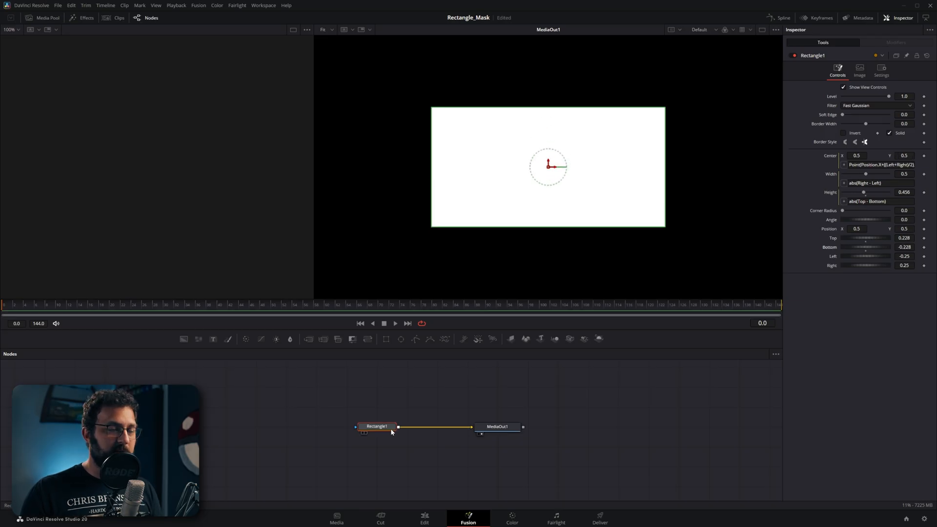
mouse_move(377, 426)
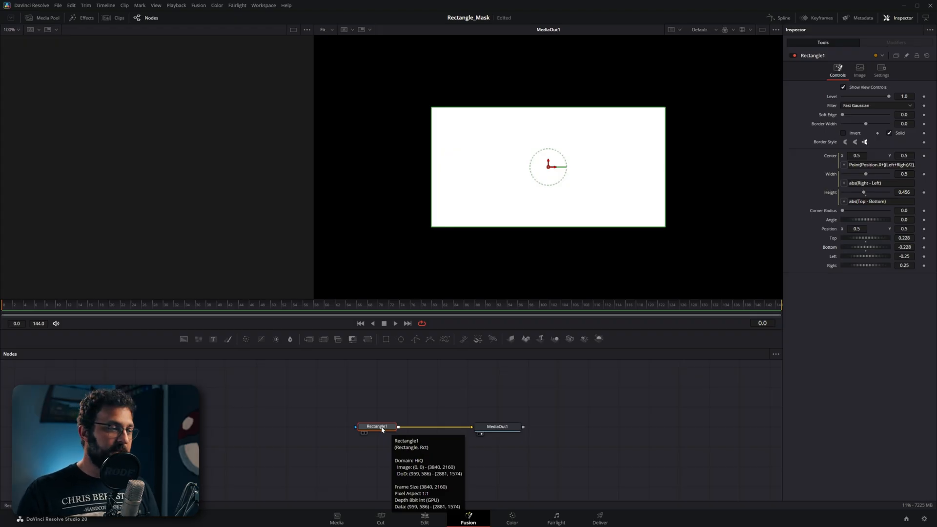
Step: Save Rectangle1's settings as Rectangle_Edges in the Fusion Macros folder
right_click(377, 426)
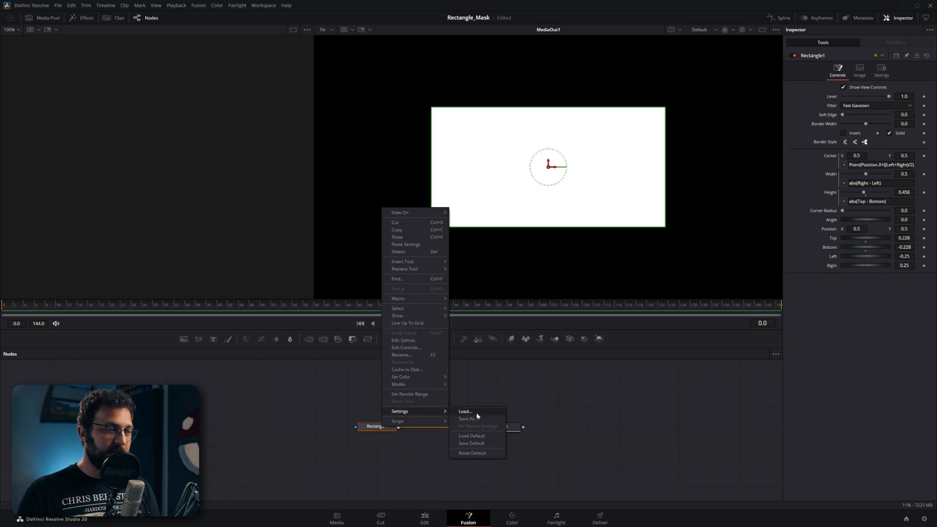
left_click(469, 418)
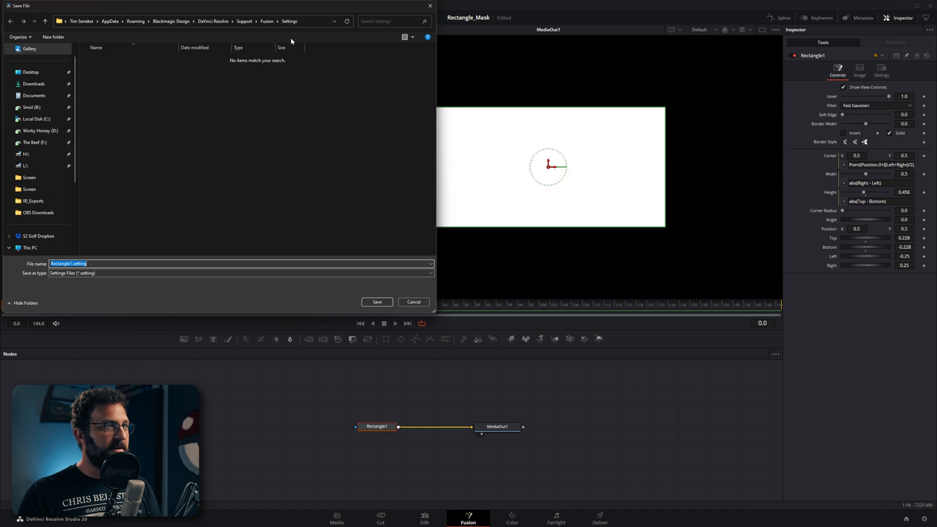
left_click(266, 21)
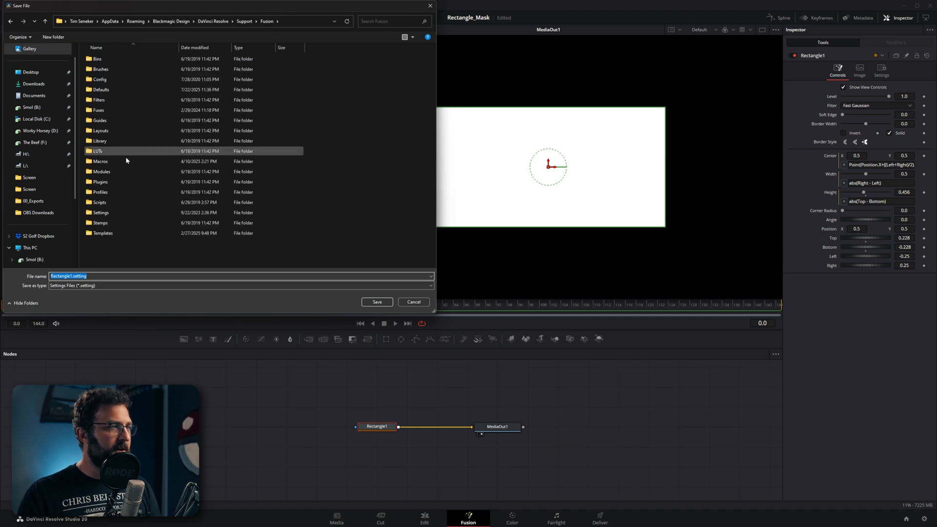
double_click(100, 151)
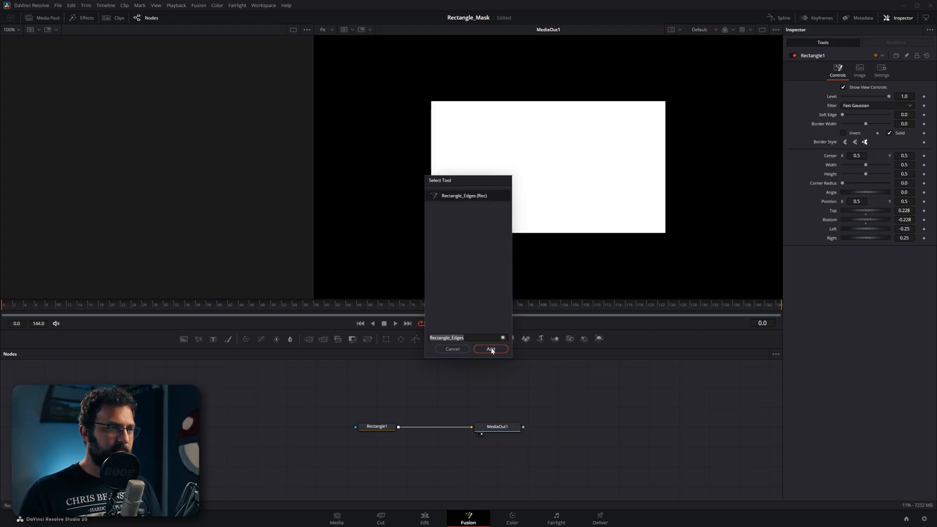
Step: Add the Rectangle_Edges tool, creating a Rectangle1_1 node with the custom edge controls
left_click(490, 349)
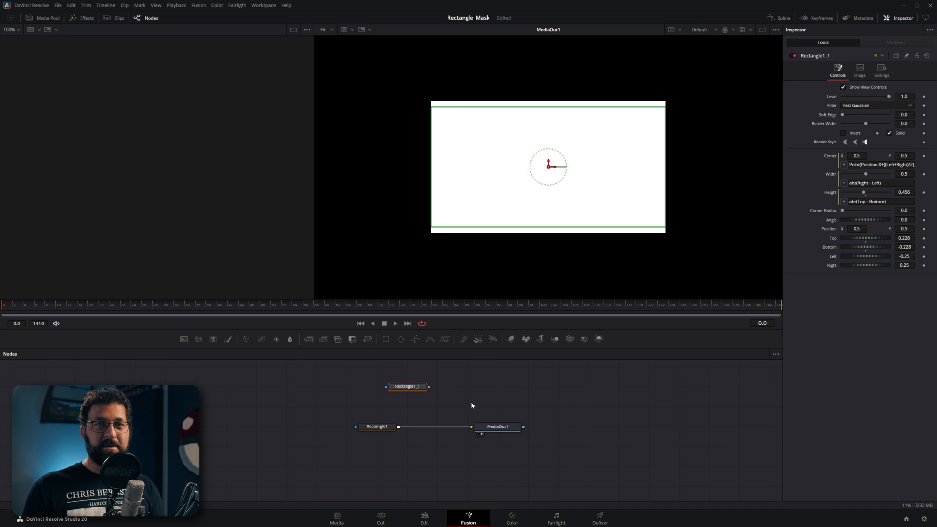
mouse_move(447, 402)
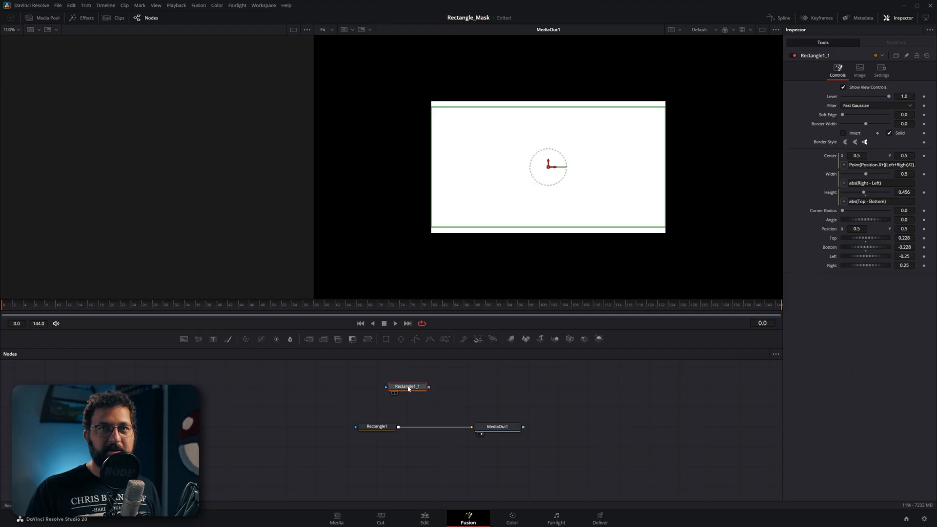
Step: Give Rectangle1_1's Right control a RectangleControl on-screen handle tied to Center
right_click(408, 387)
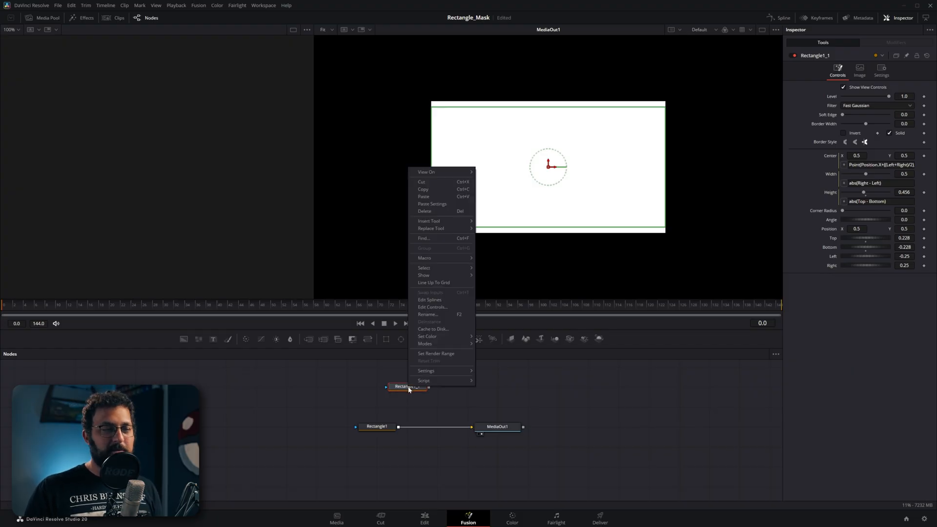
left_click(432, 307)
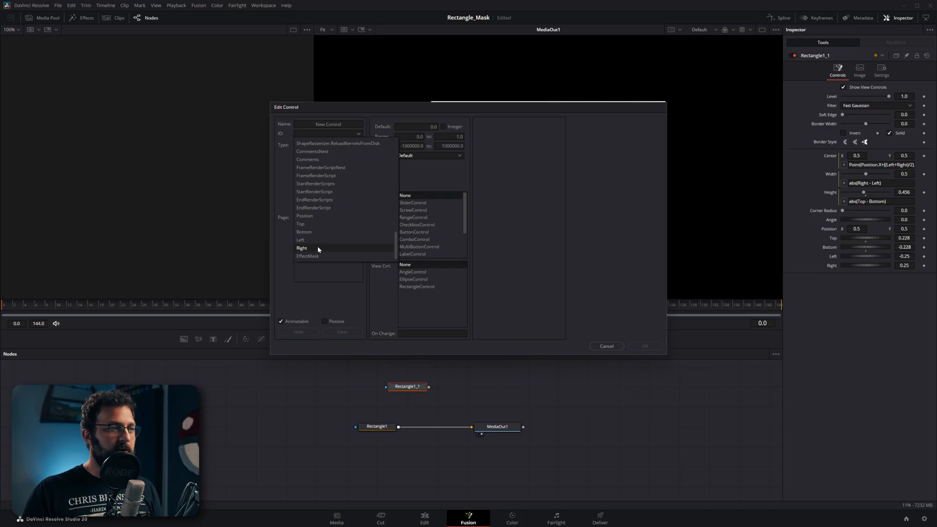
left_click(302, 248)
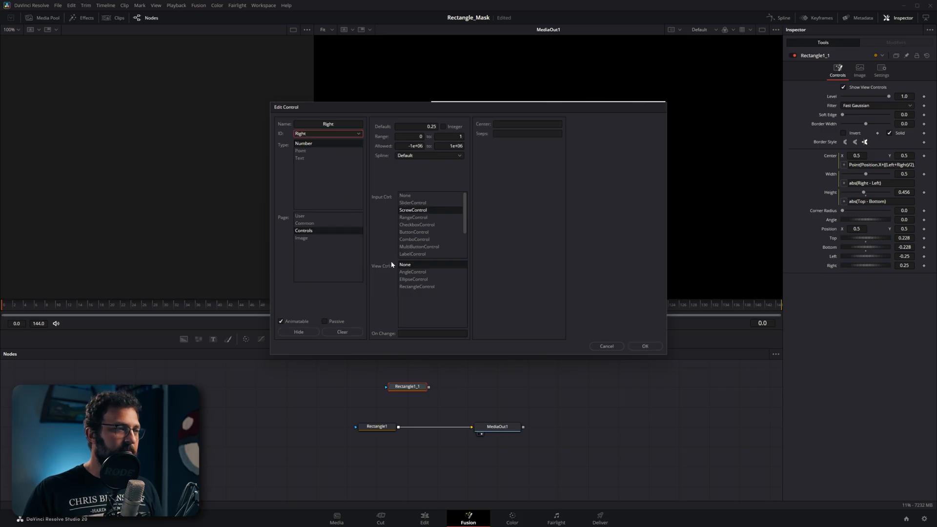
mouse_move(421, 276)
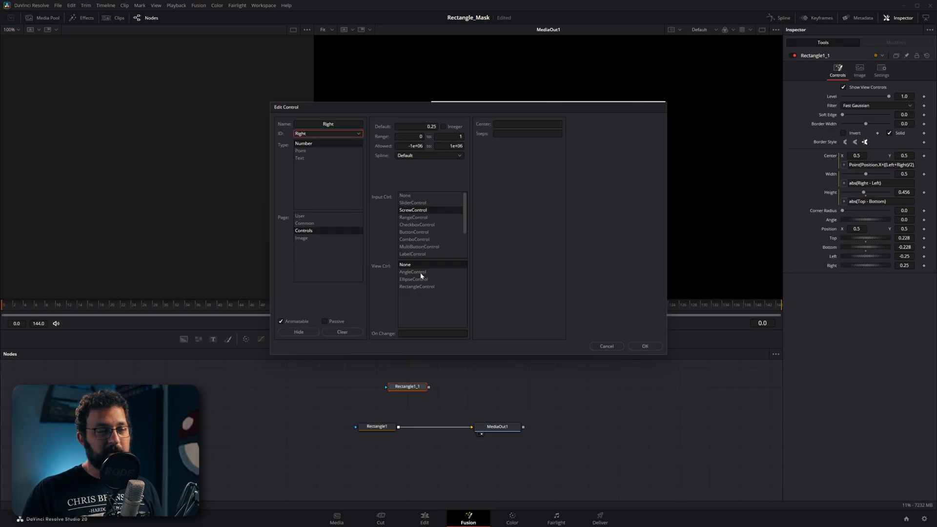
left_click(416, 286)
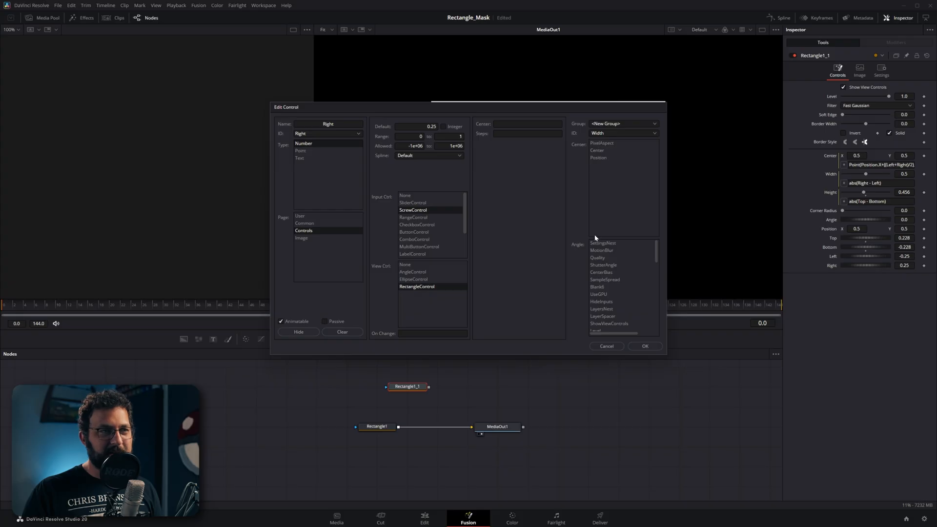
mouse_move(601, 158)
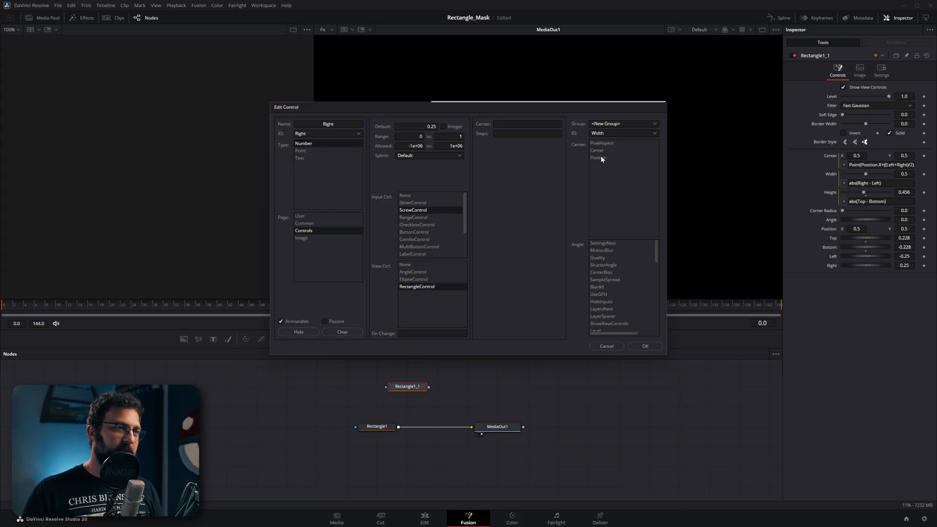
left_click(596, 150)
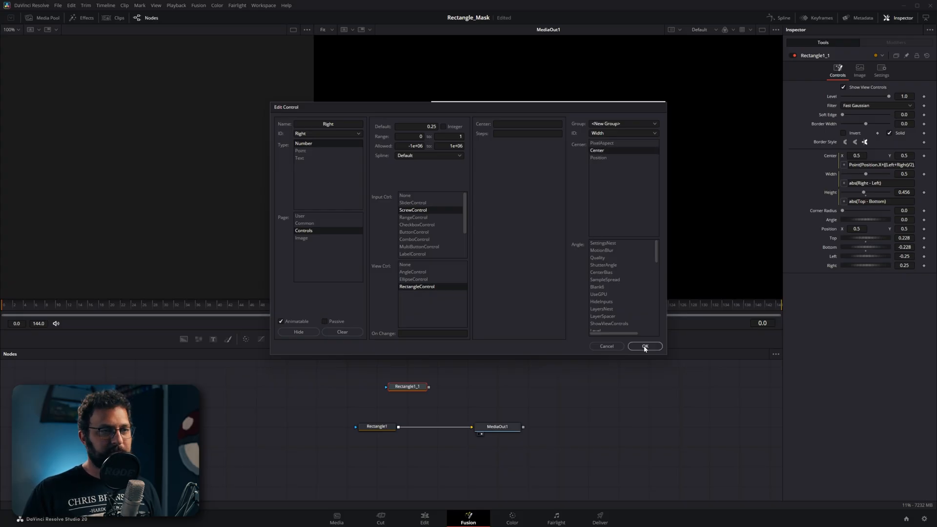
left_click(643, 346)
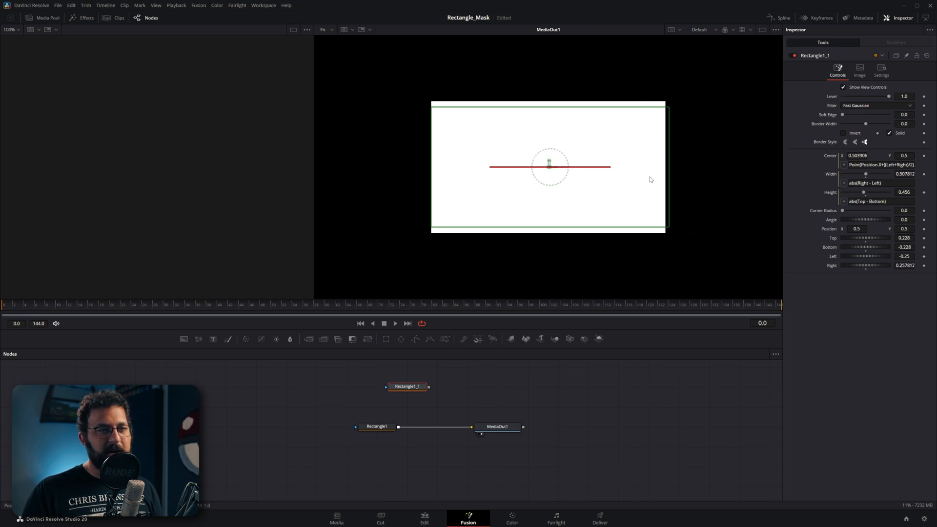
Step: Drag the viewer handle to push the right edge out to about 0.258
left_click_drag(549, 166, 516, 165)
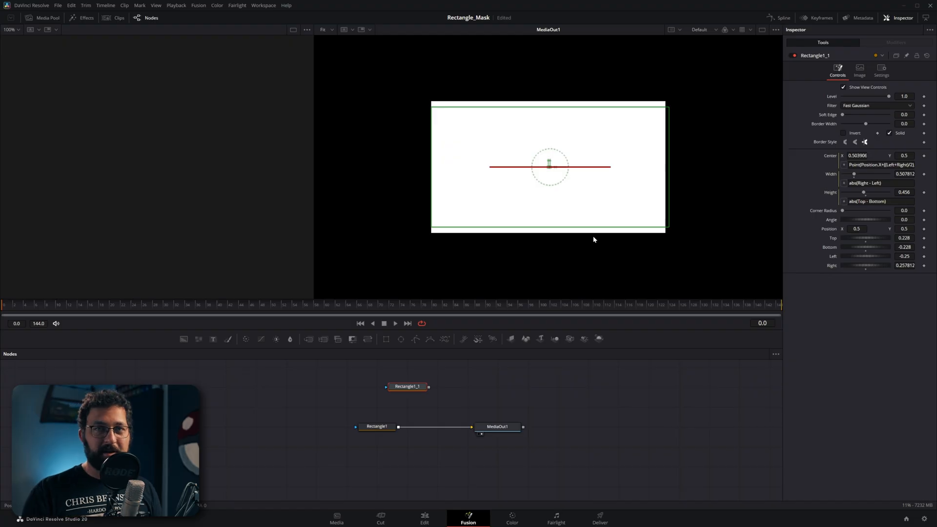
mouse_move(574, 272)
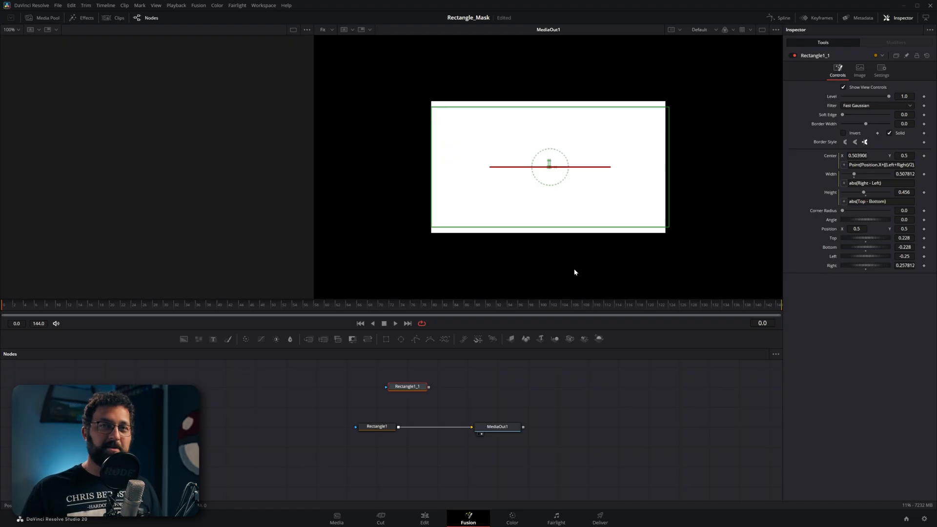